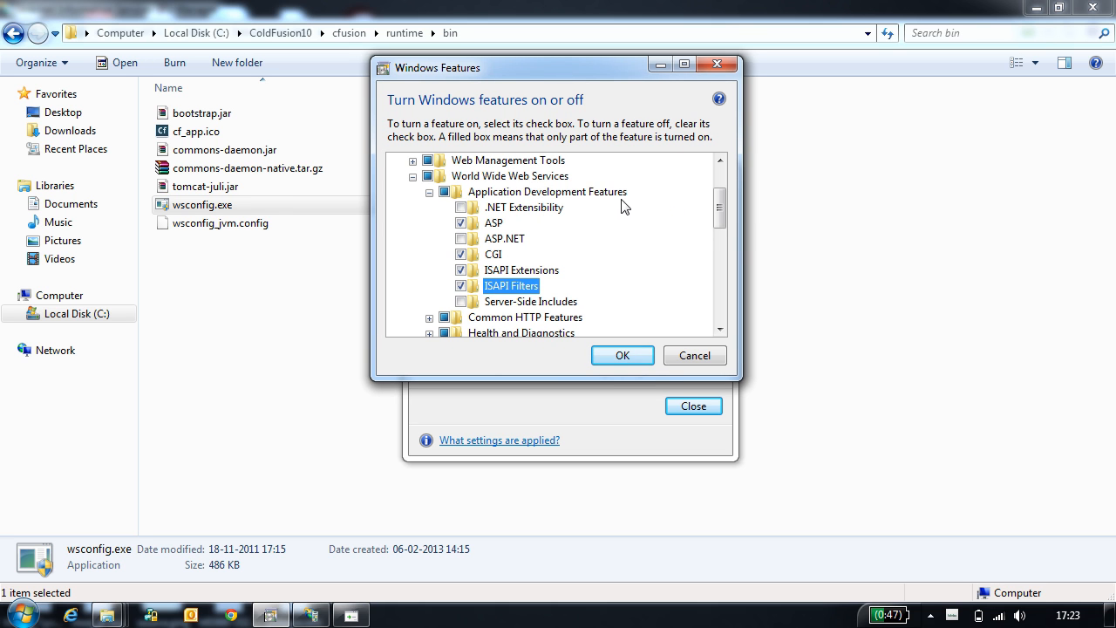
Inspect the ISAPI Filters feature under Application Development Features
{"action": "left_click", "coordinate": [548, 190]}
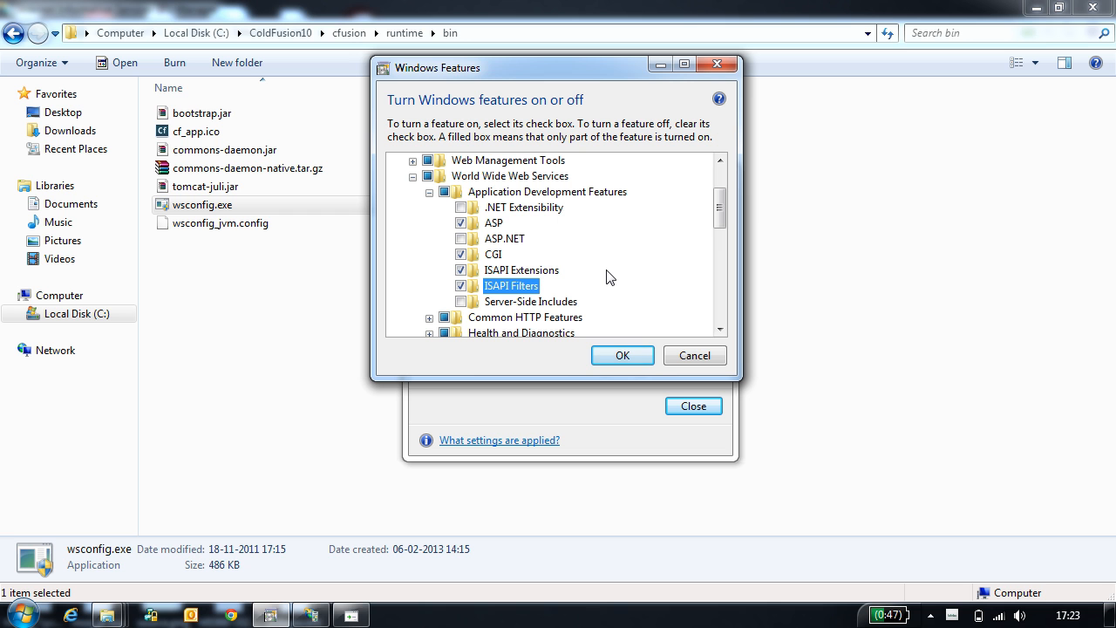
{"action": "mouse_move", "coordinate": [108, 614]}
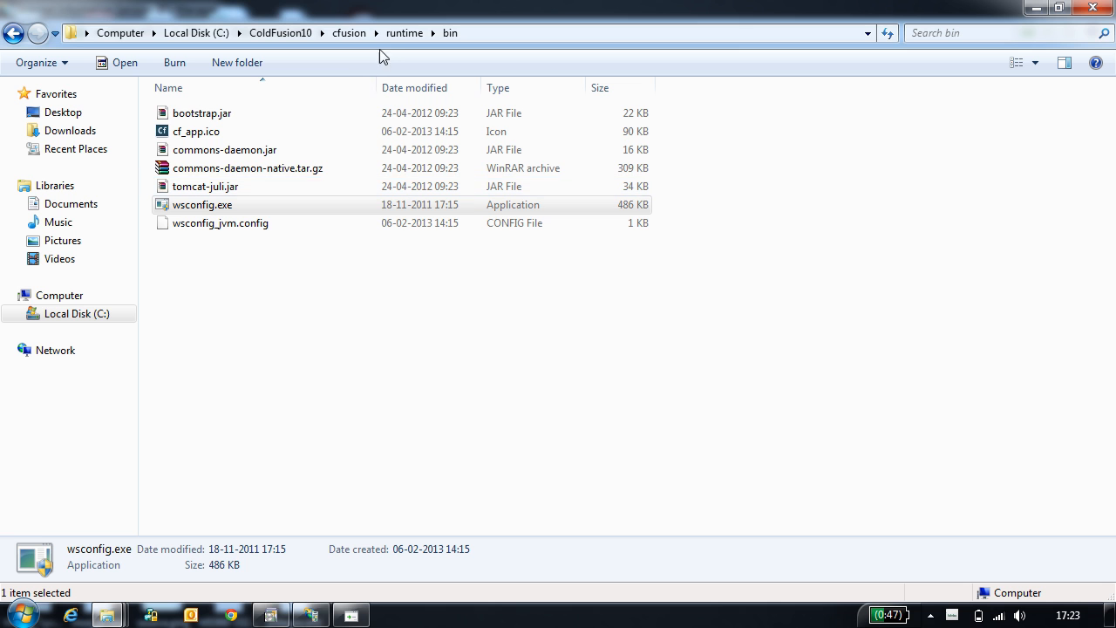
{"action": "mouse_move", "coordinate": [275, 294]}
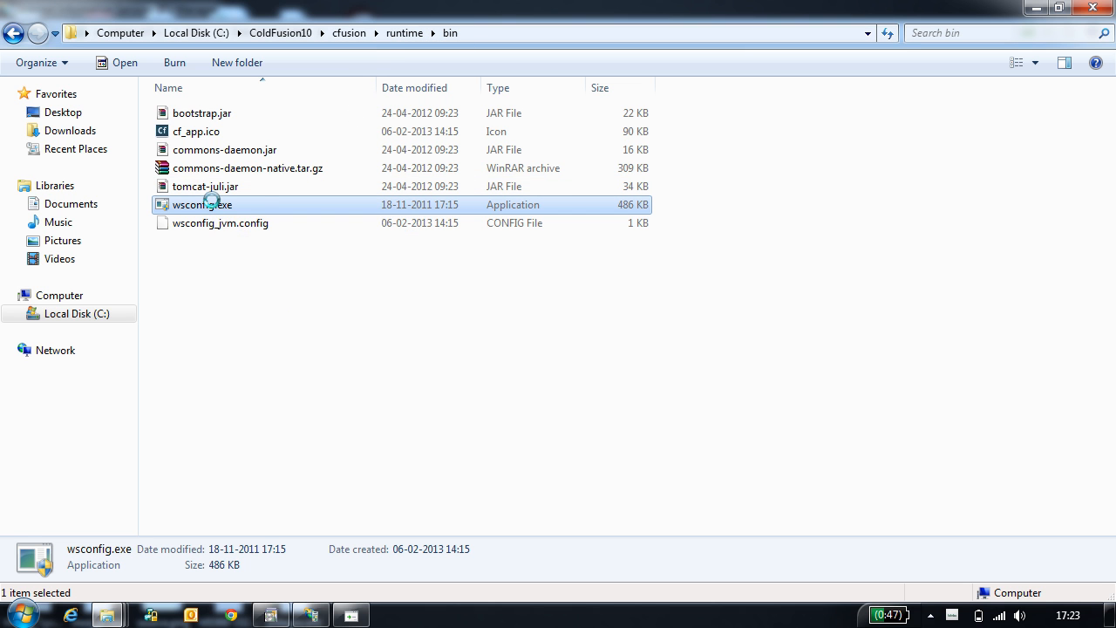
Launch wsconfig.exe from ColdFusion10's runtime bin folder
{"action": "double_click", "coordinate": [203, 205]}
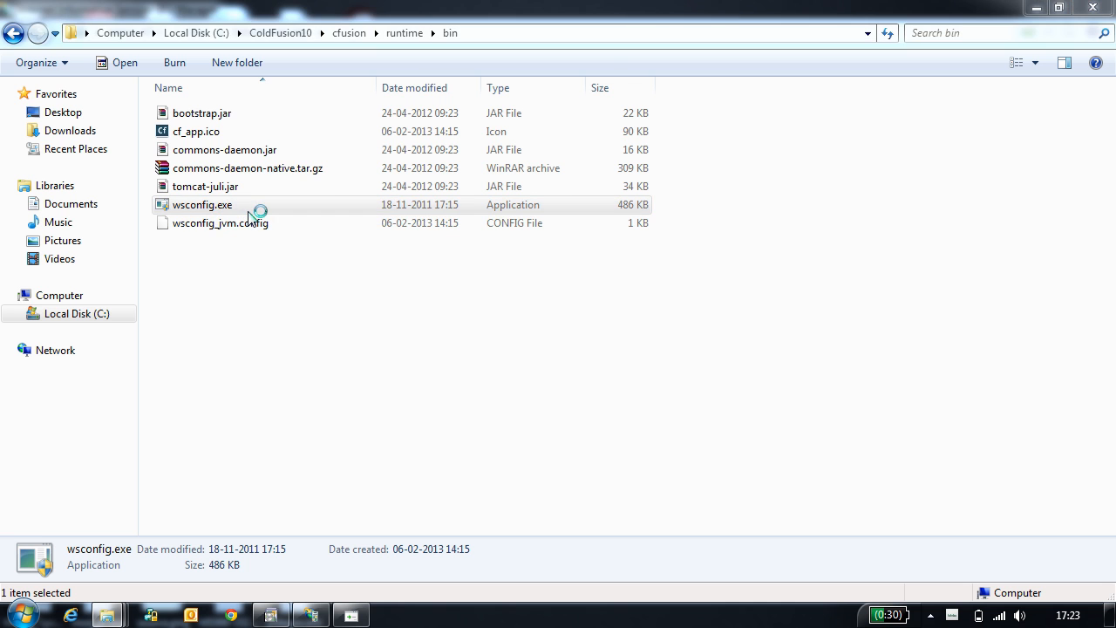
{"action": "double_click", "coordinate": [202, 204]}
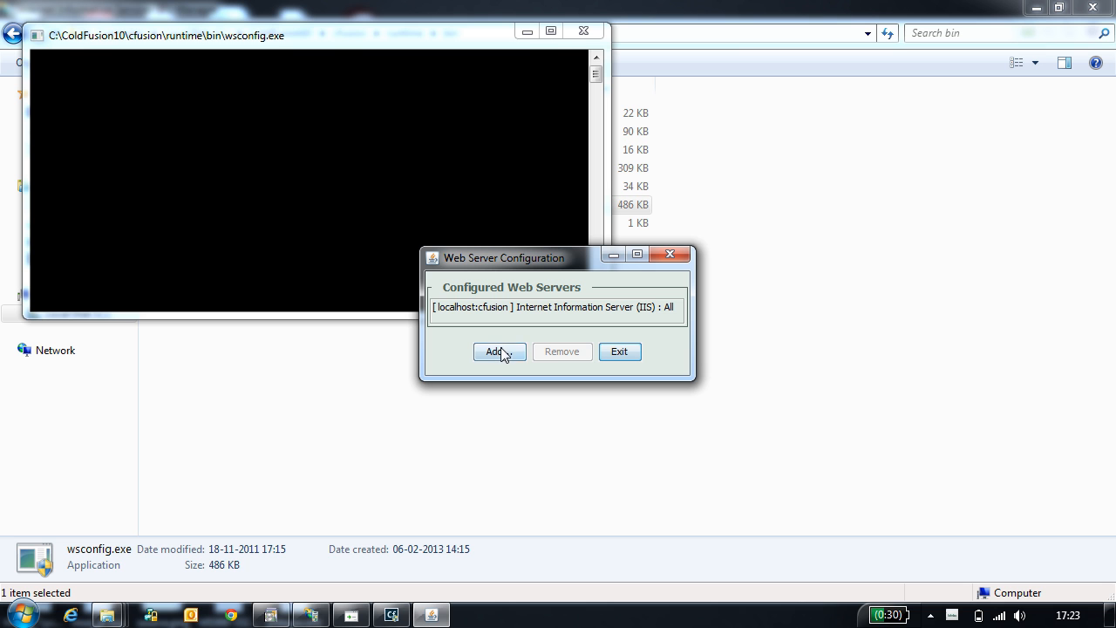
Start a new web server connector with AppServer Host localhost
{"action": "left_click", "coordinate": [499, 353]}
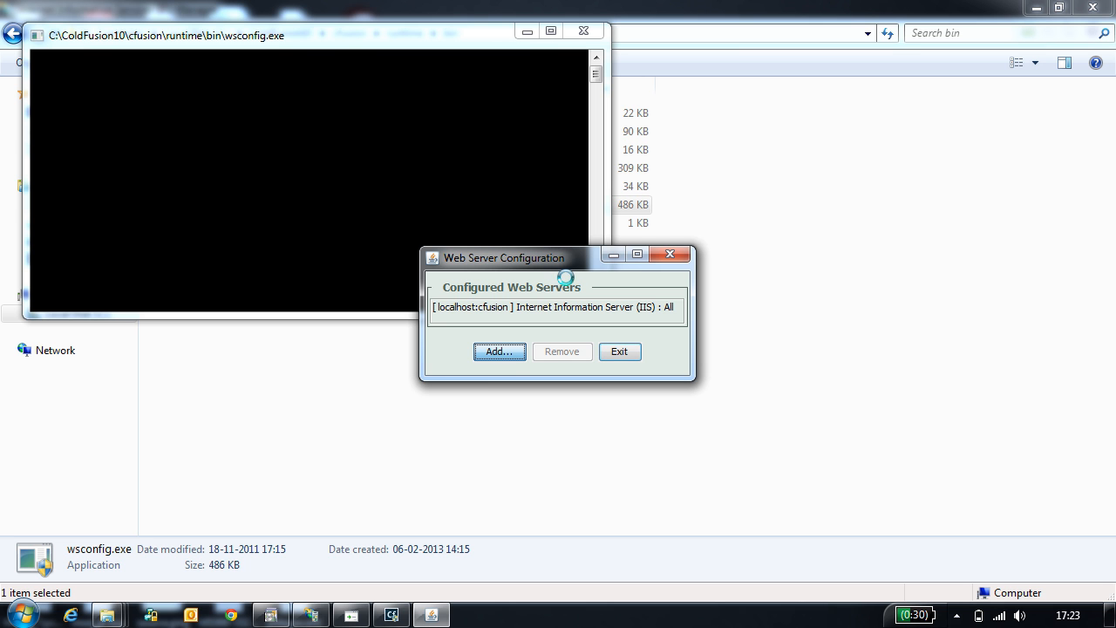
{"action": "left_click", "coordinate": [499, 352]}
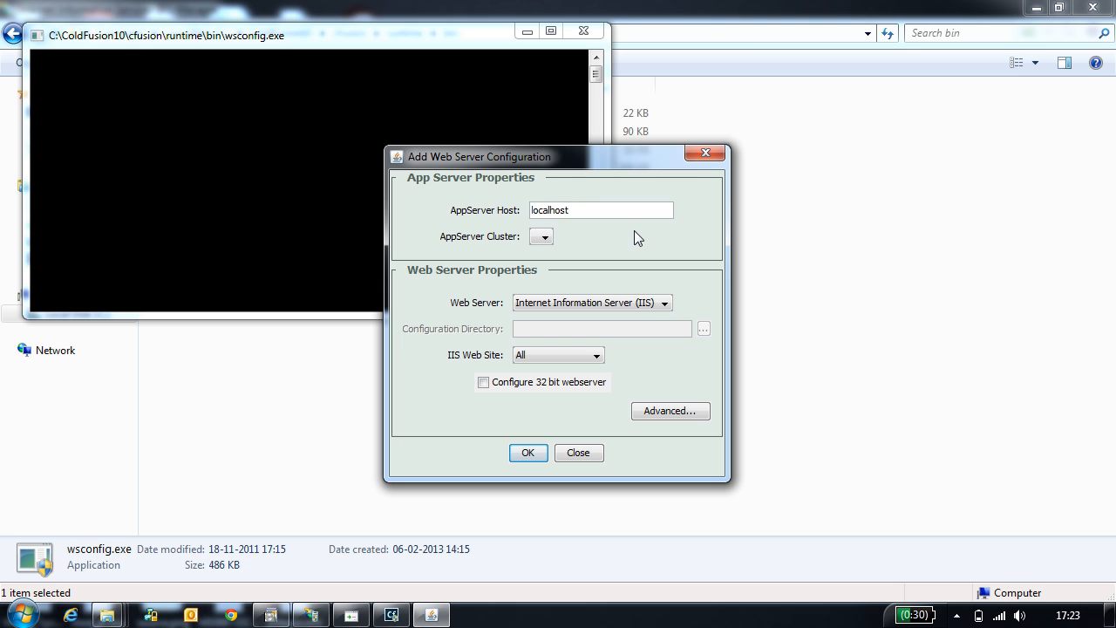
{"action": "left_click", "coordinate": [600, 209]}
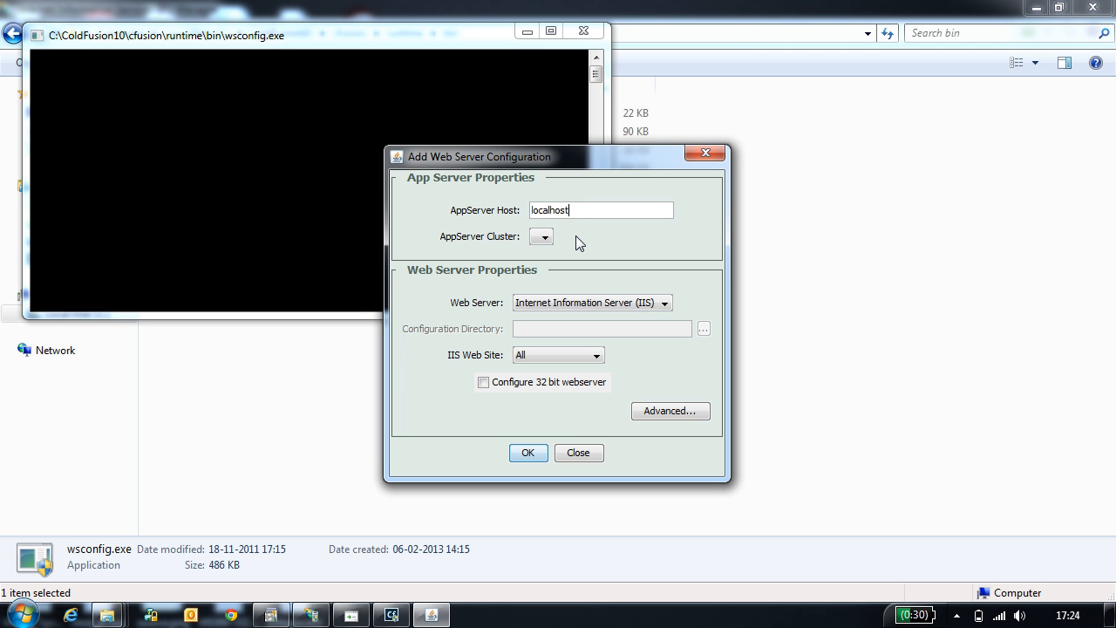
{"action": "mouse_move", "coordinate": [567, 265]}
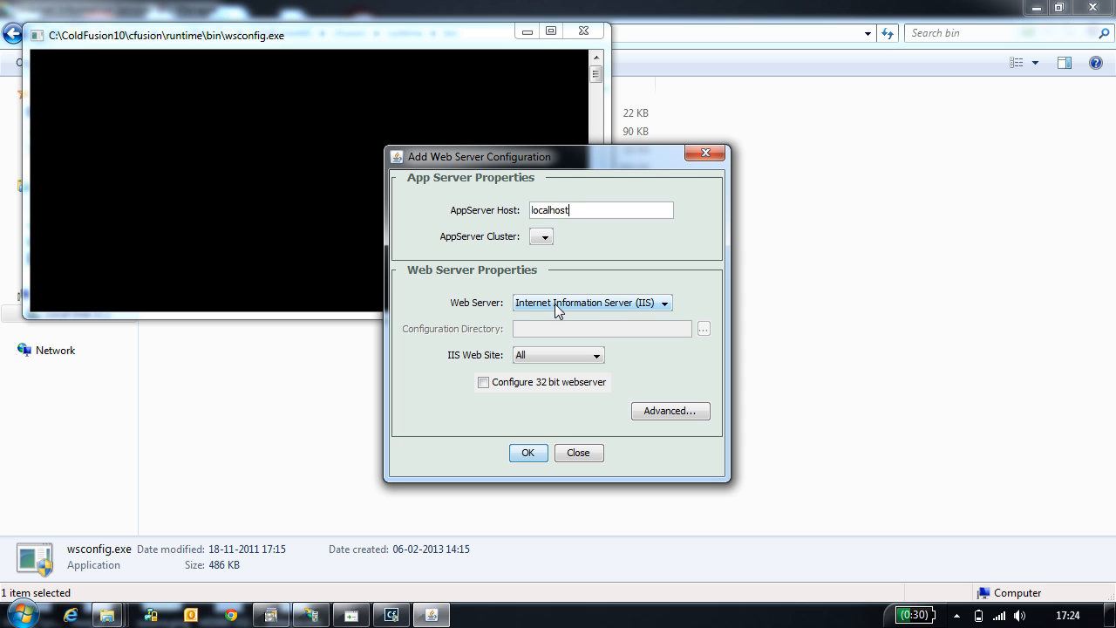
Keep Internet Information Server (IIS) as web server and All as the IIS web site
{"action": "left_click", "coordinate": [663, 303]}
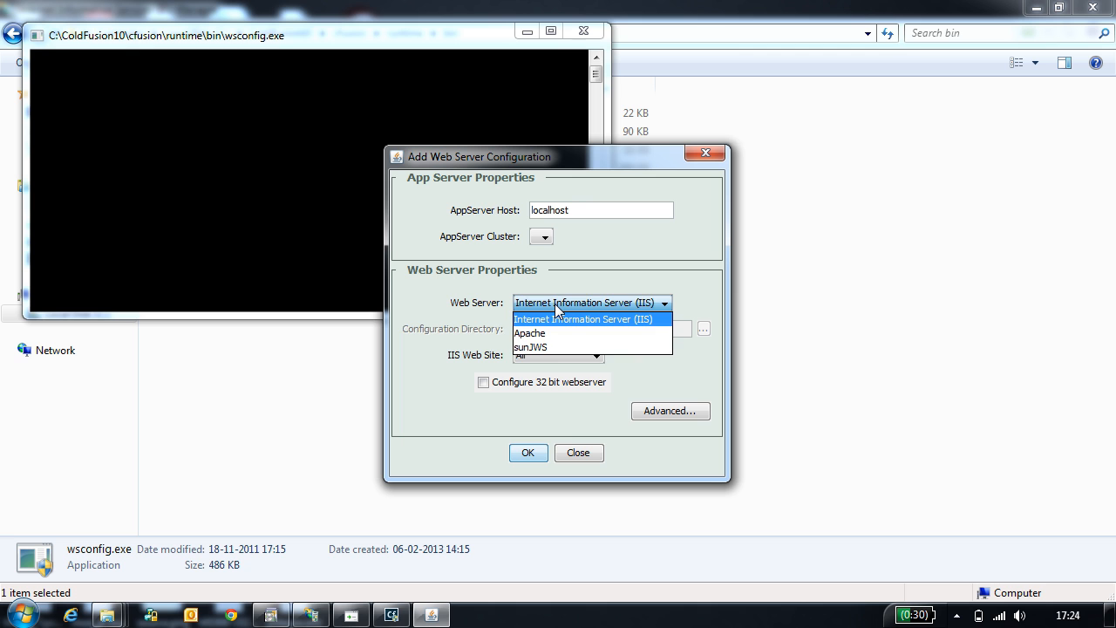
{"action": "left_click", "coordinate": [585, 317]}
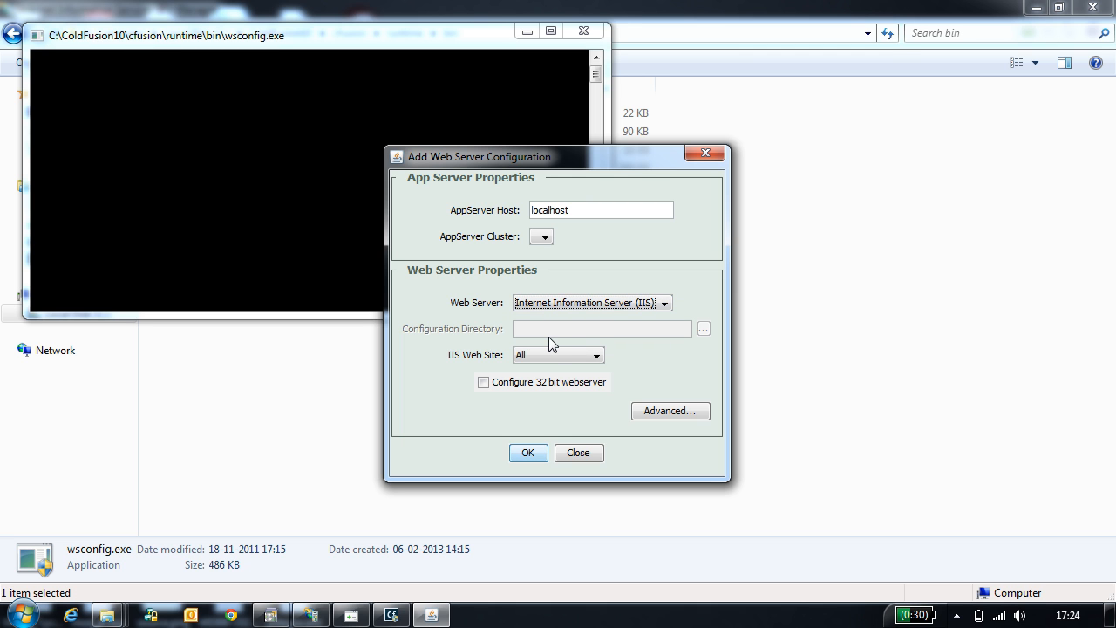
{"action": "left_click", "coordinate": [596, 355]}
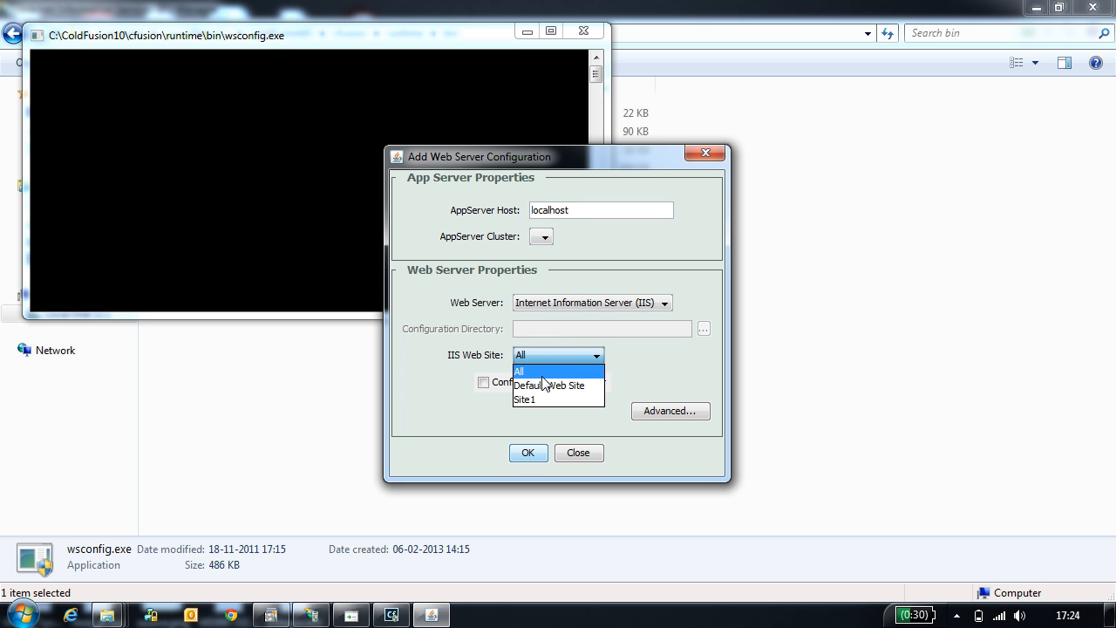
{"action": "left_click", "coordinate": [520, 370]}
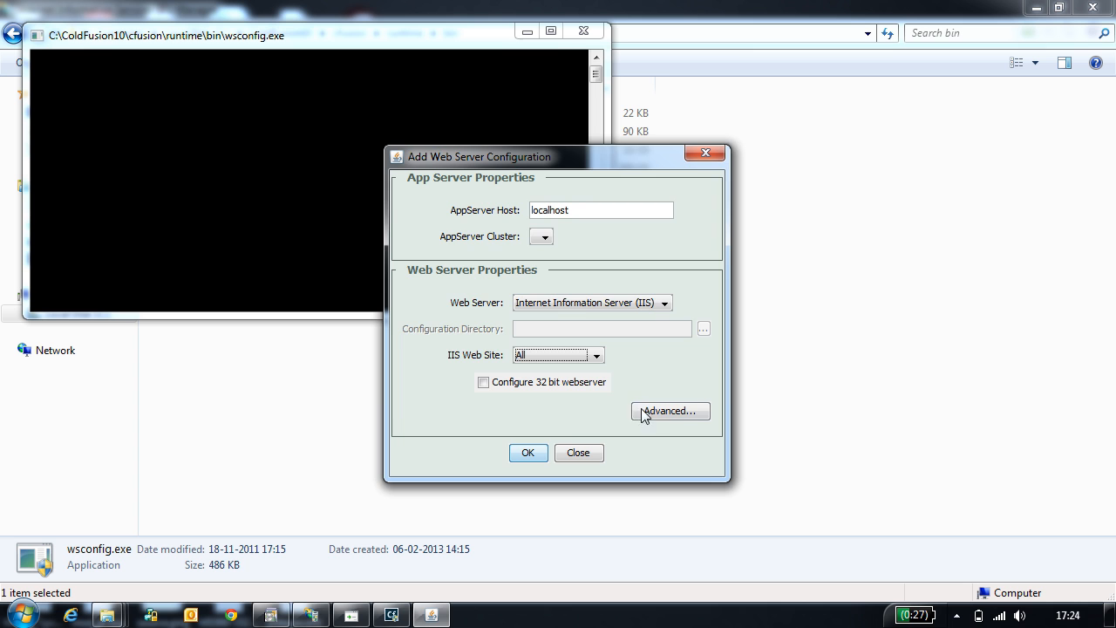
{"action": "left_click", "coordinate": [670, 411]}
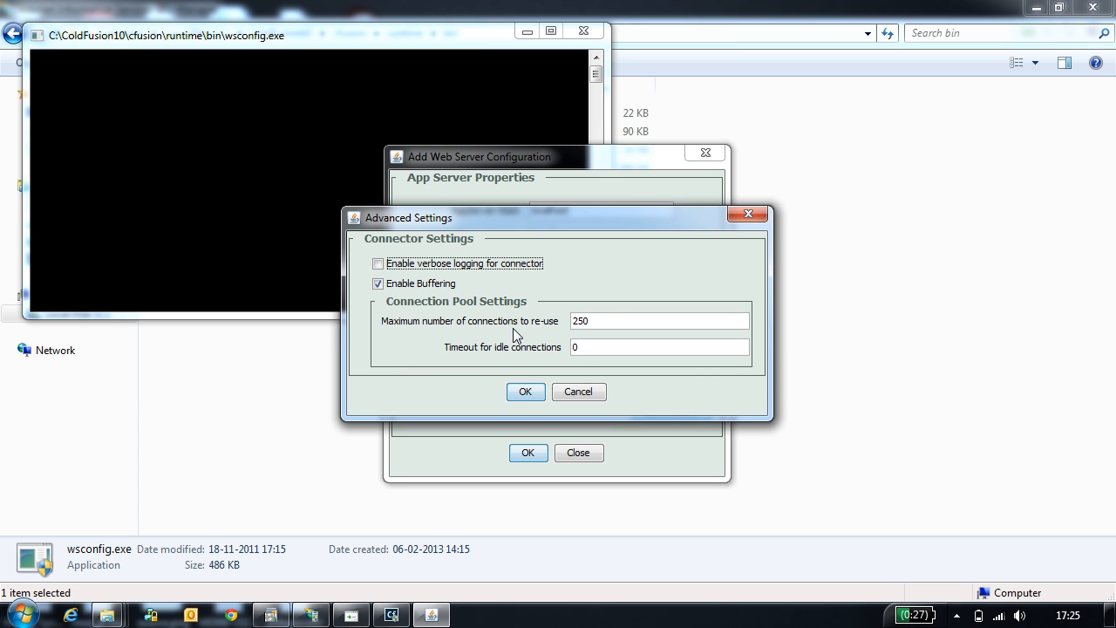
{"action": "mouse_move", "coordinate": [527, 335]}
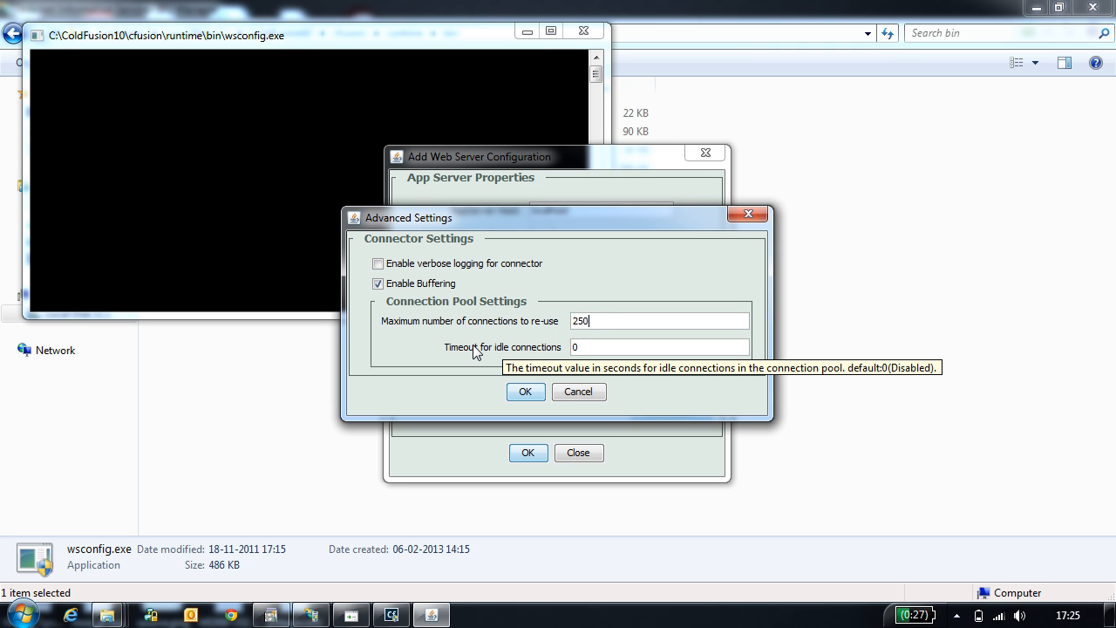
{"action": "mouse_move", "coordinate": [520, 352]}
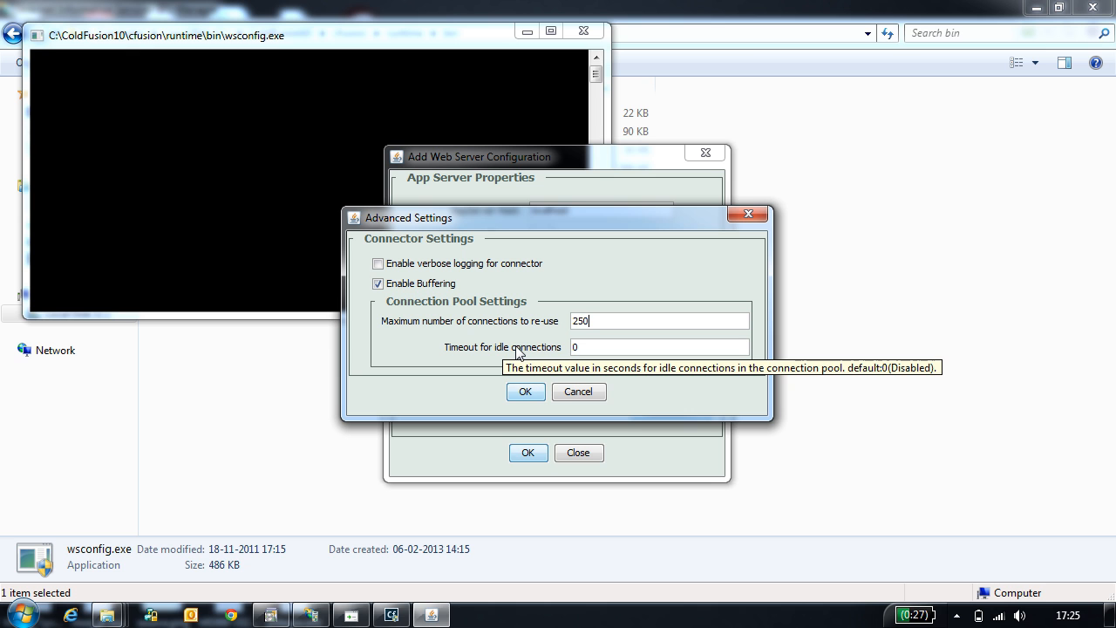
{"action": "mouse_move", "coordinate": [534, 386]}
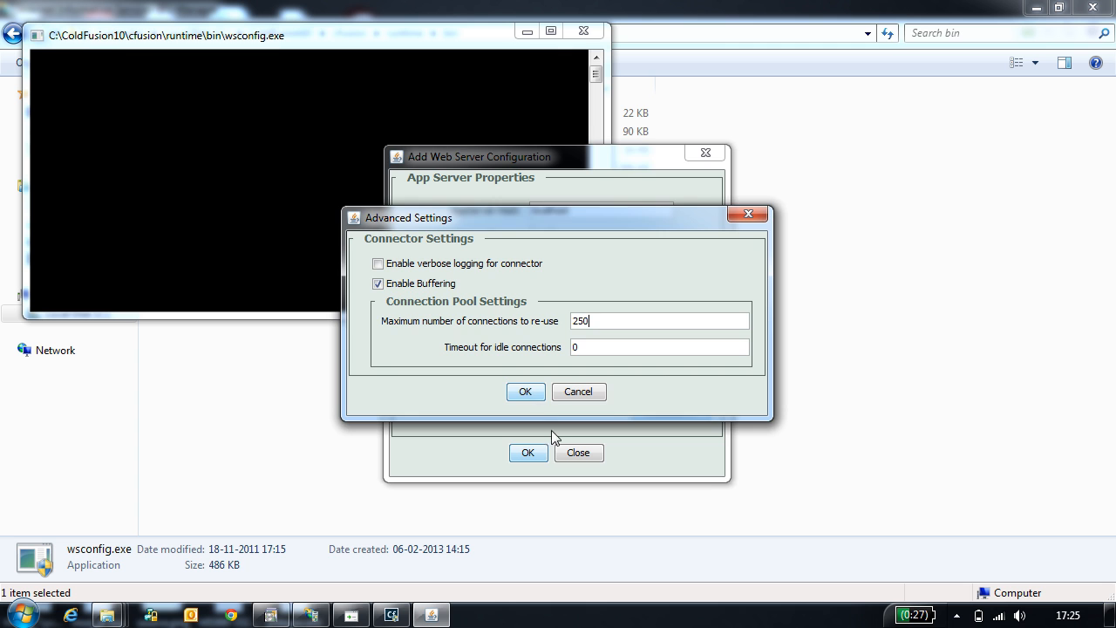
{"action": "left_click", "coordinate": [525, 391]}
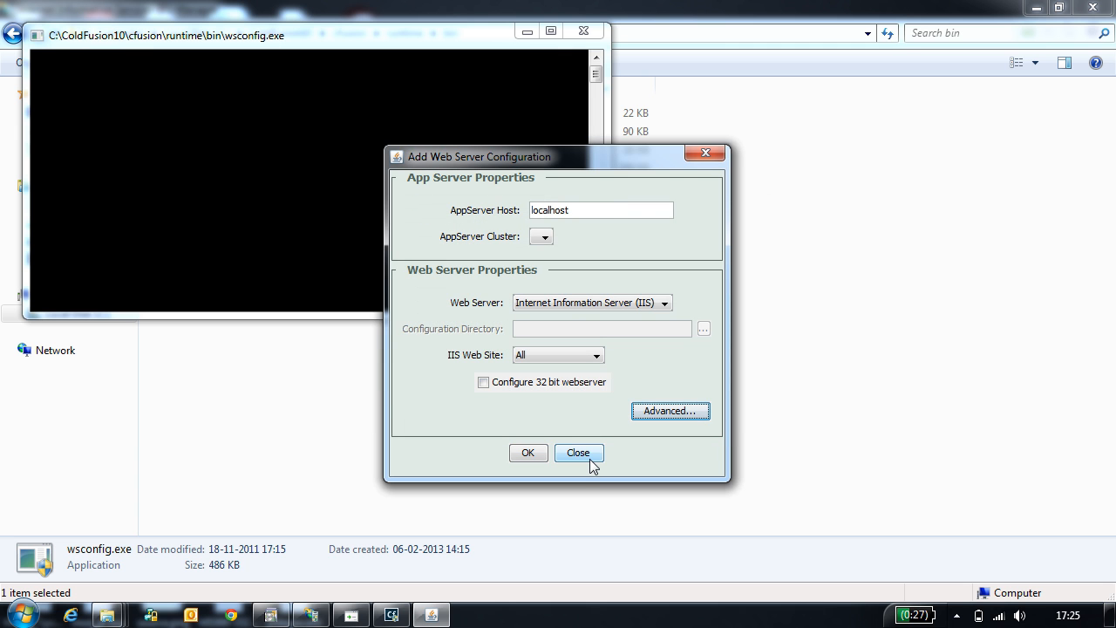
Cancel the connector form and browse to config\wsconfig\1
{"action": "left_click", "coordinate": [579, 454]}
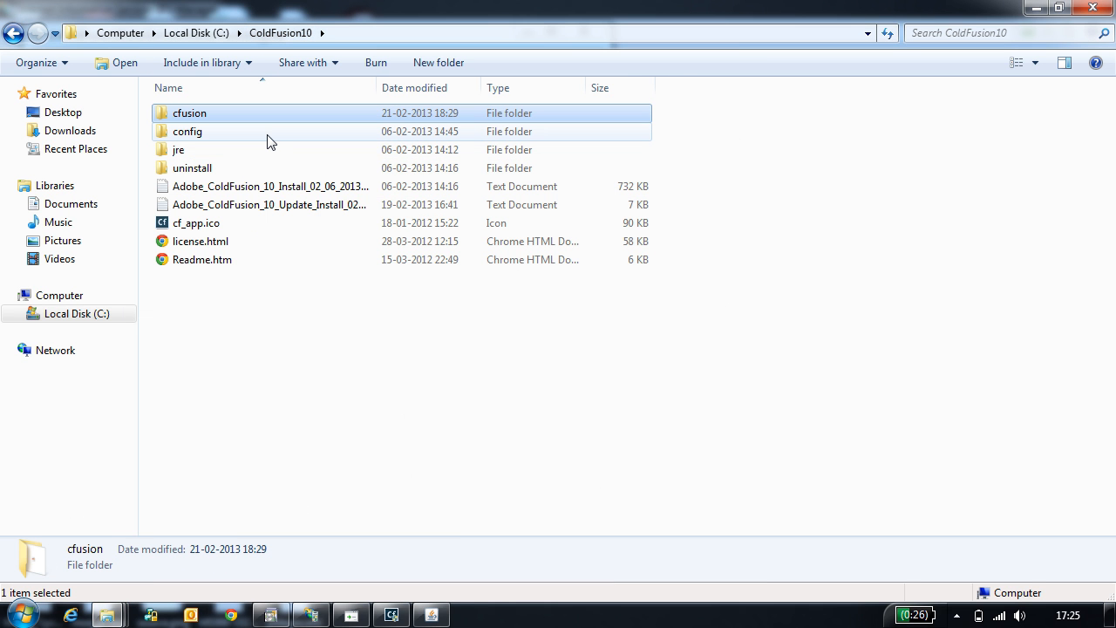
{"action": "double_click", "coordinate": [186, 130]}
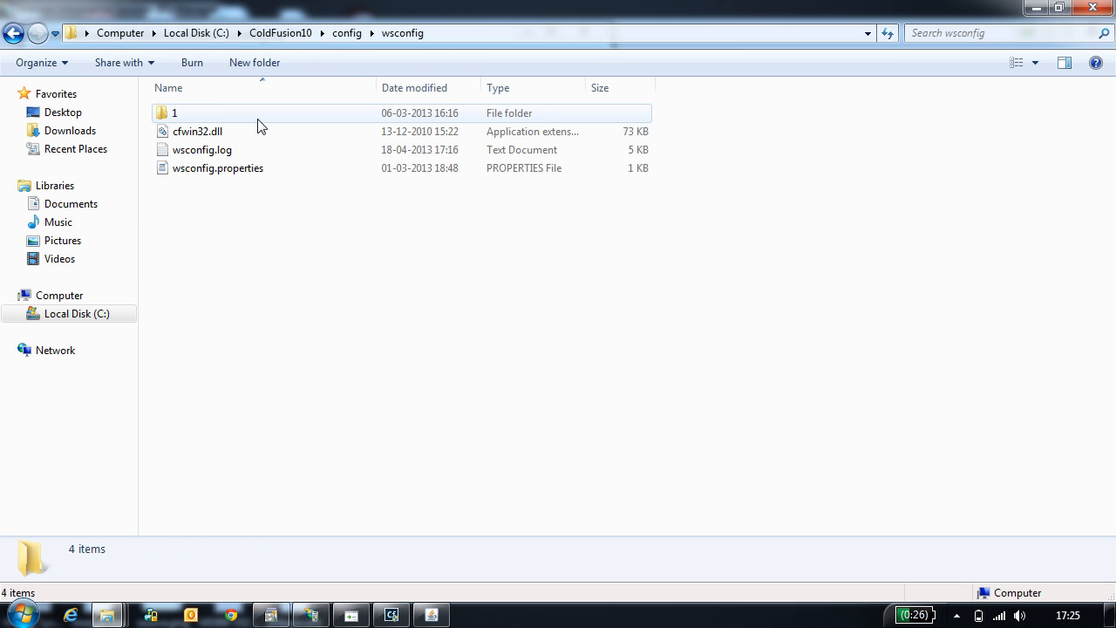
{"action": "double_click", "coordinate": [175, 112]}
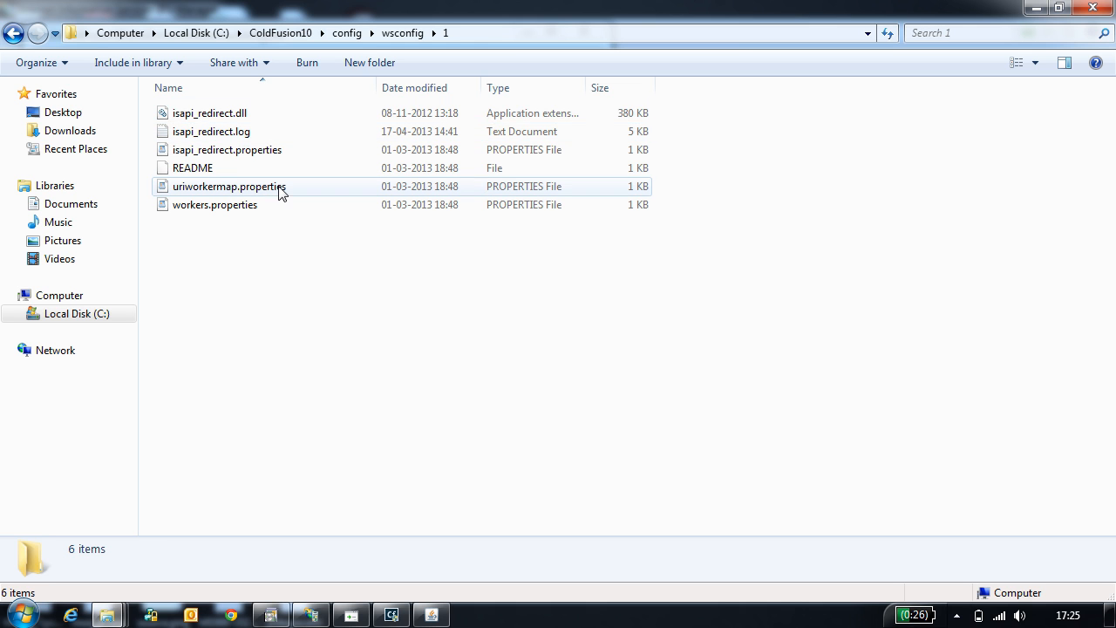
Review the connector files isapi_redirect.dll, .log, .properties and uriworkermap.properties
{"action": "left_click", "coordinate": [210, 112]}
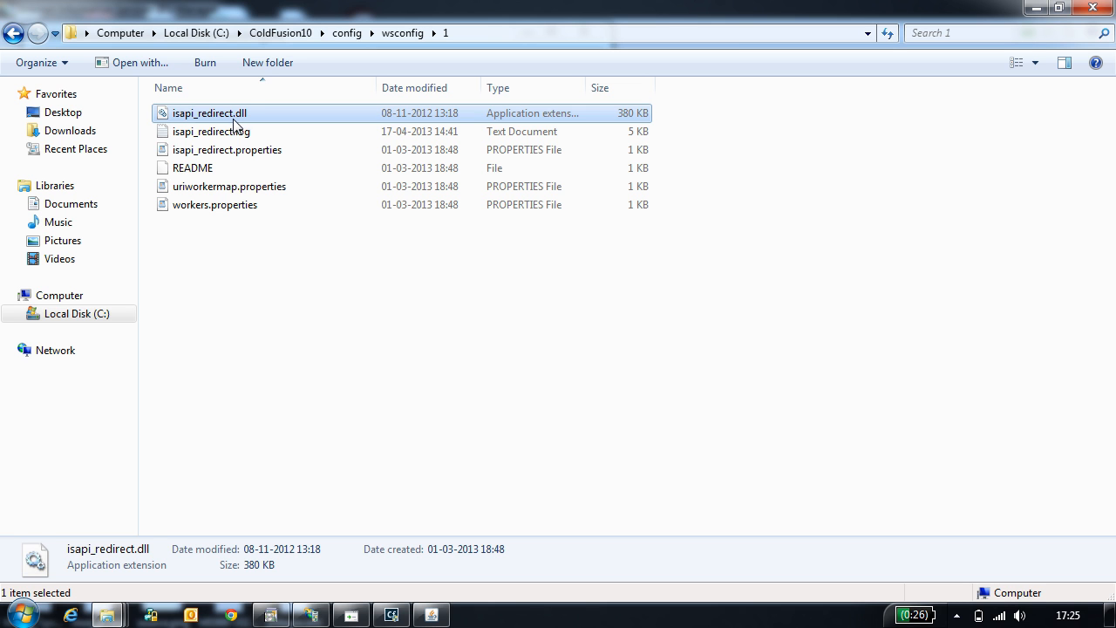
{"action": "left_click", "coordinate": [211, 131]}
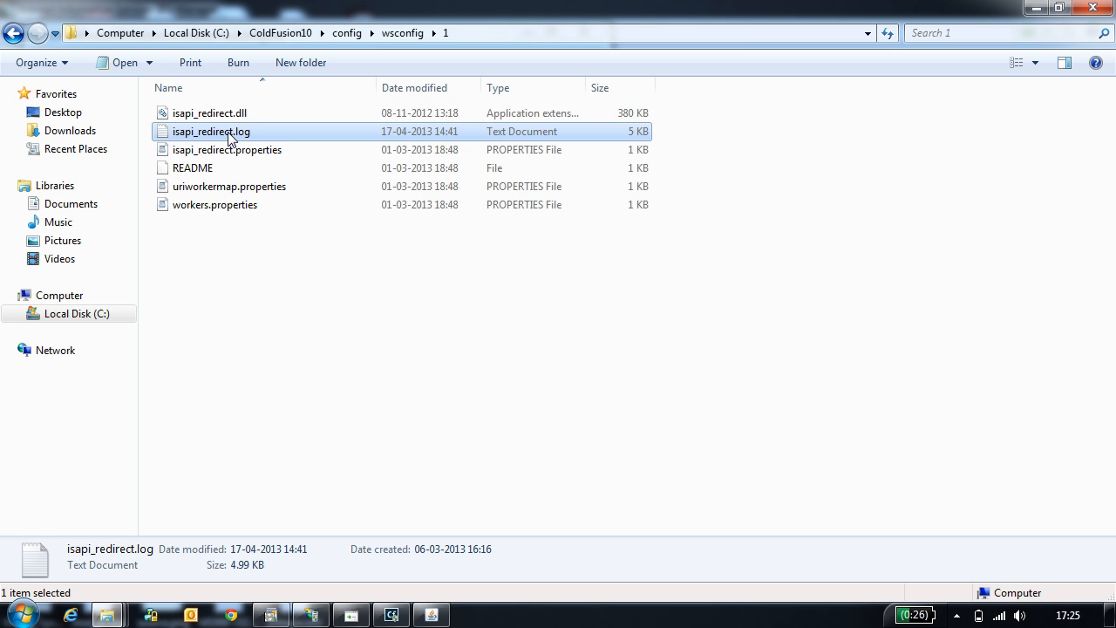
{"action": "mouse_move", "coordinate": [241, 136]}
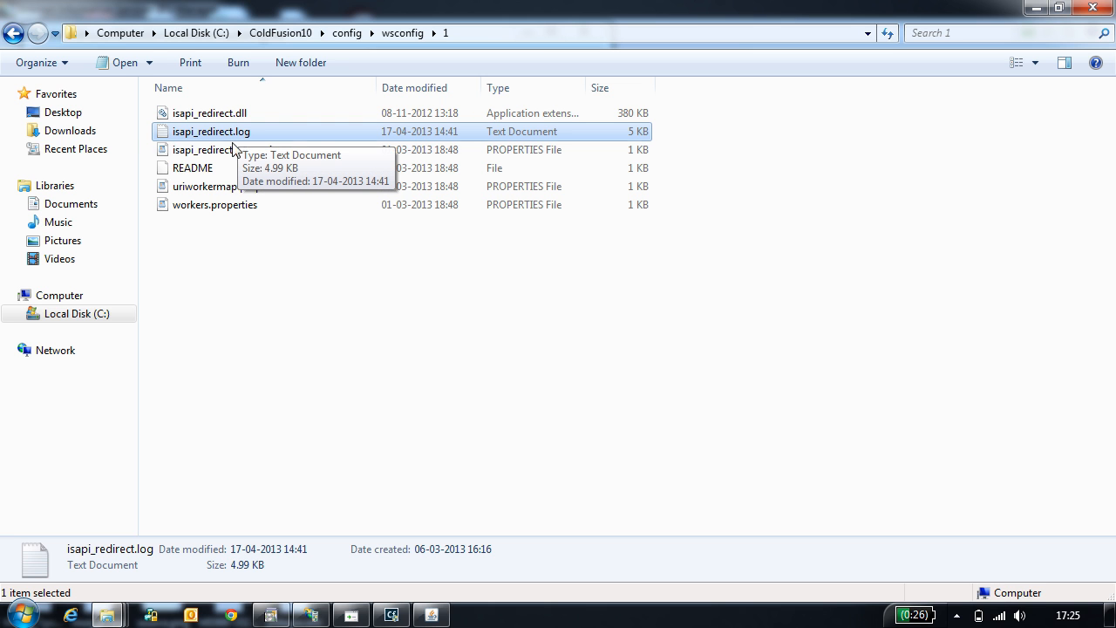
{"action": "mouse_move", "coordinate": [230, 164]}
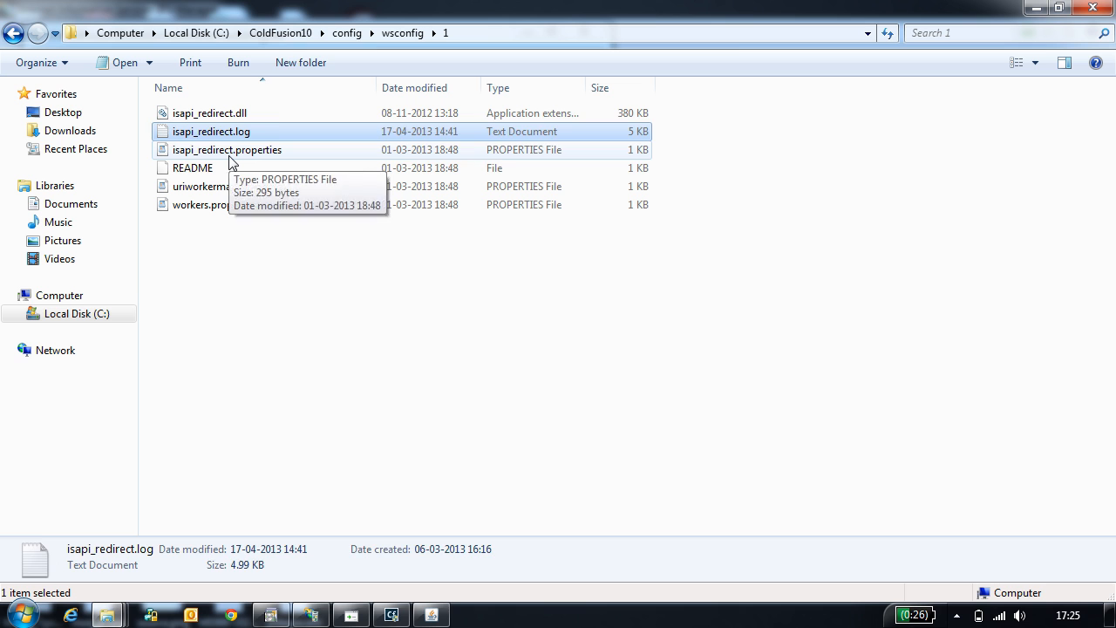
{"action": "left_click", "coordinate": [226, 150]}
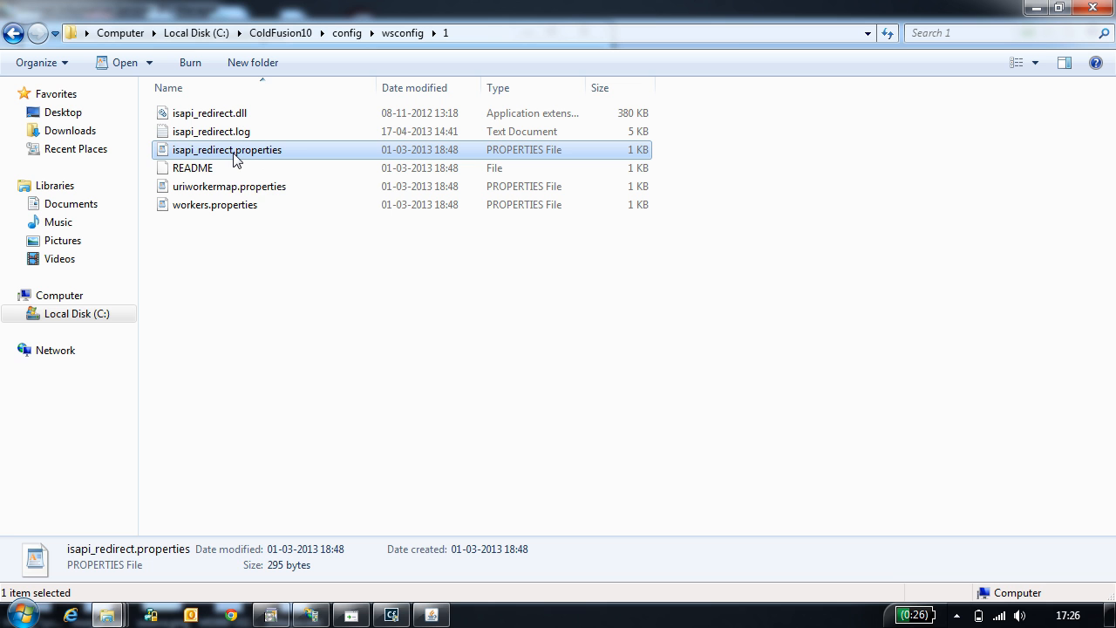
{"action": "mouse_move", "coordinate": [227, 150]}
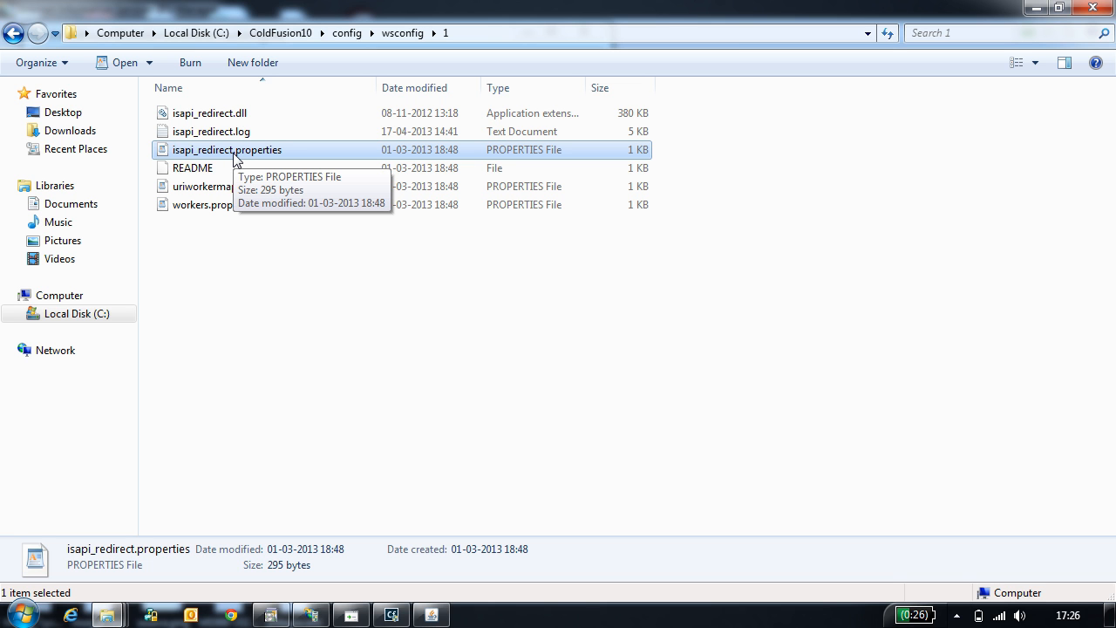
{"action": "left_click", "coordinate": [230, 185]}
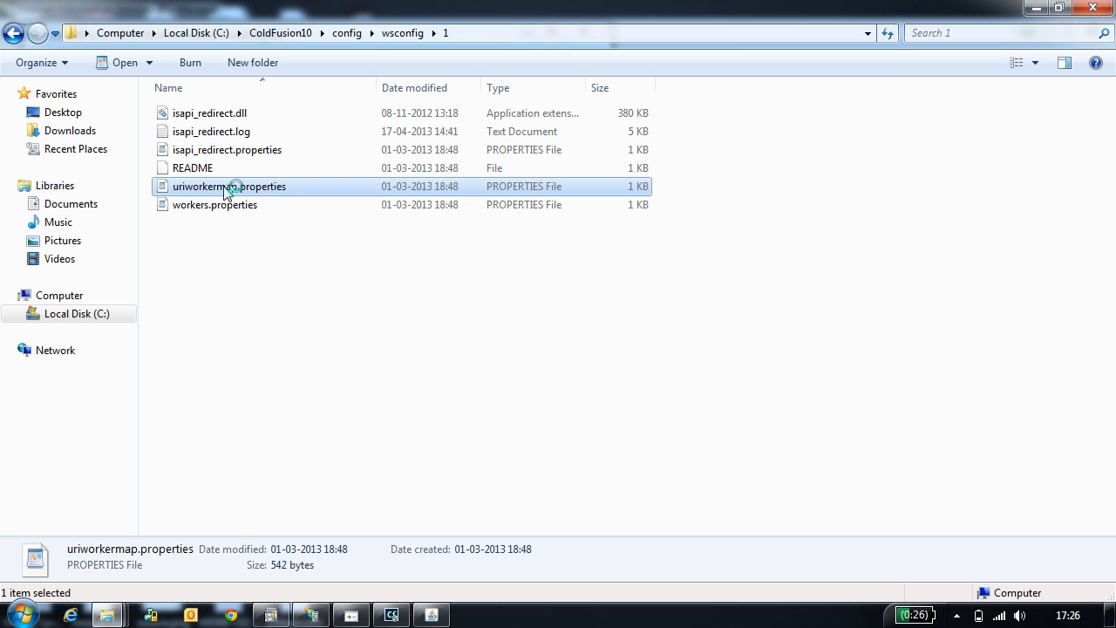
Open uriworkermap.properties in TextPad and dismiss the Tip of the Day
{"action": "right_click", "coordinate": [230, 185]}
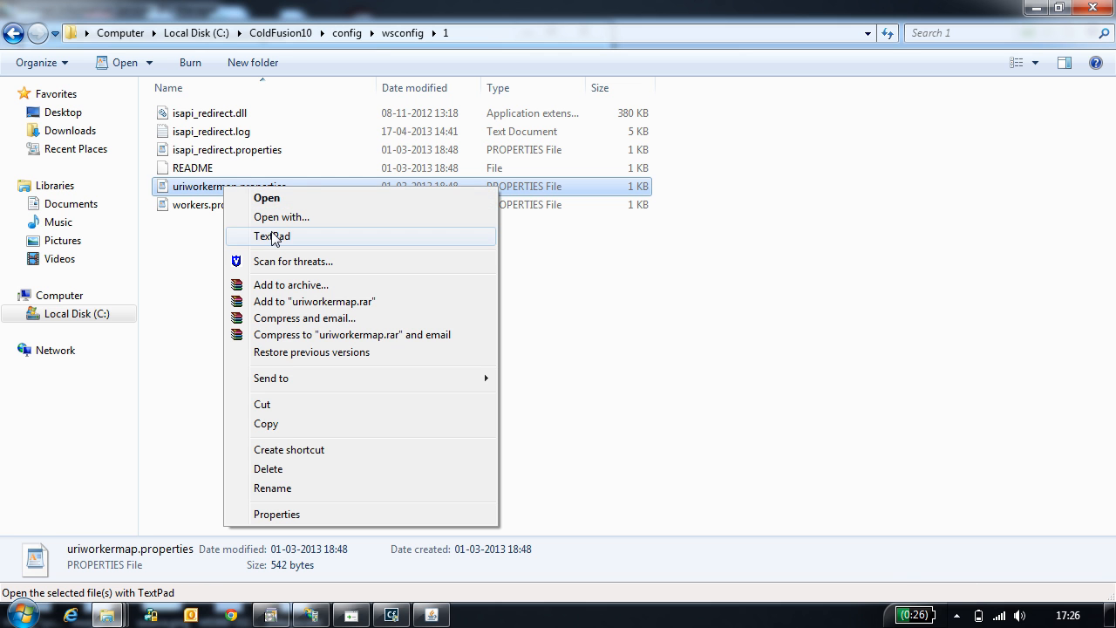
{"action": "left_click", "coordinate": [272, 237]}
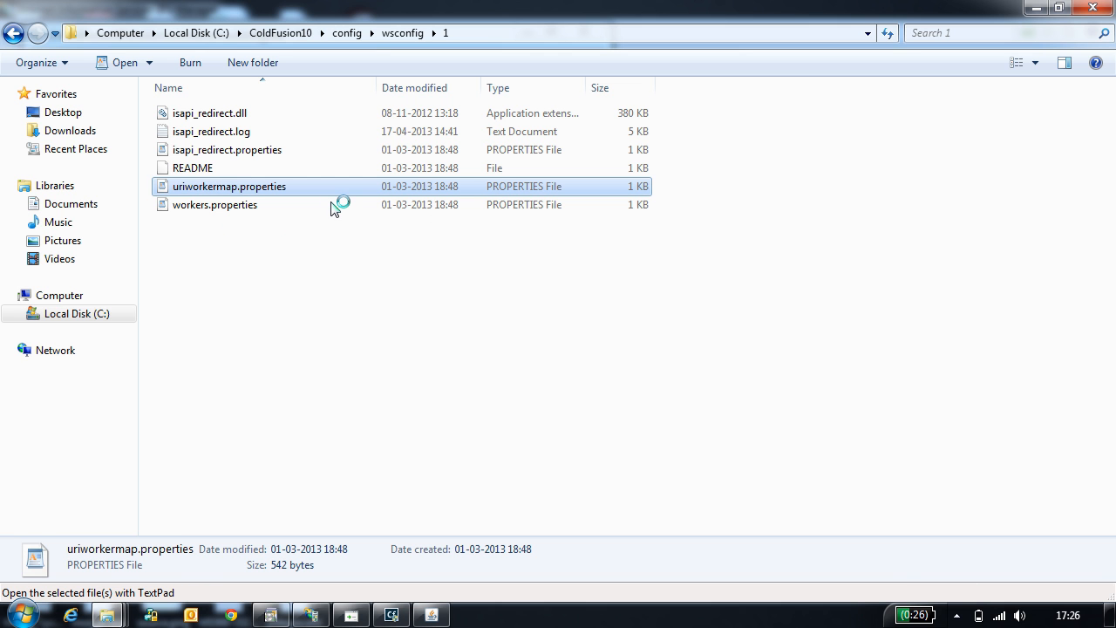
{"action": "double_click", "coordinate": [230, 185]}
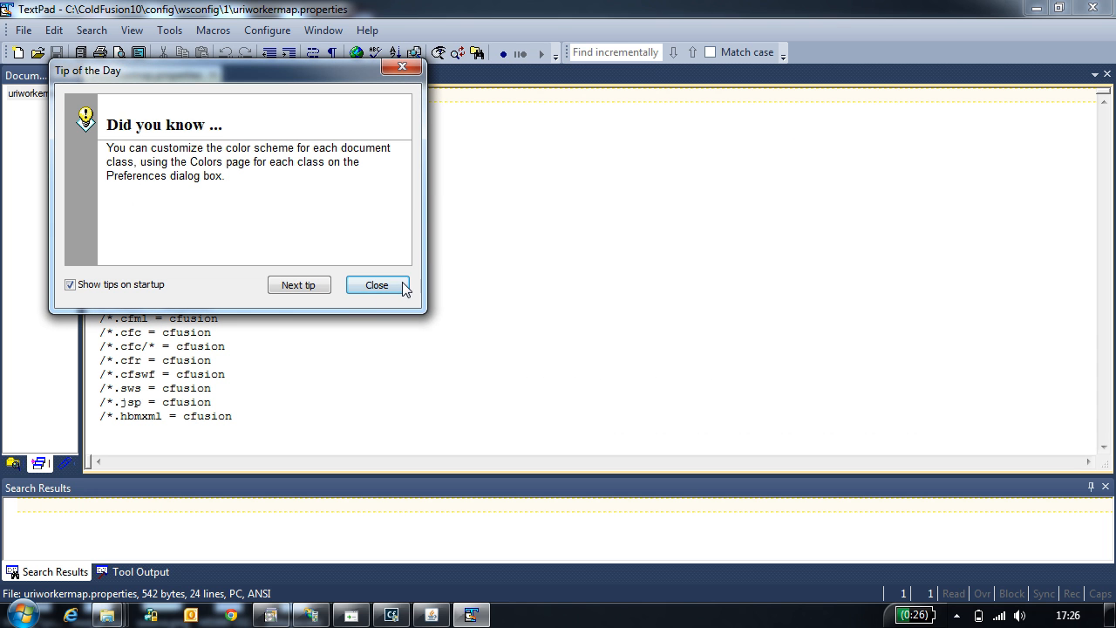
{"action": "left_click", "coordinate": [377, 285]}
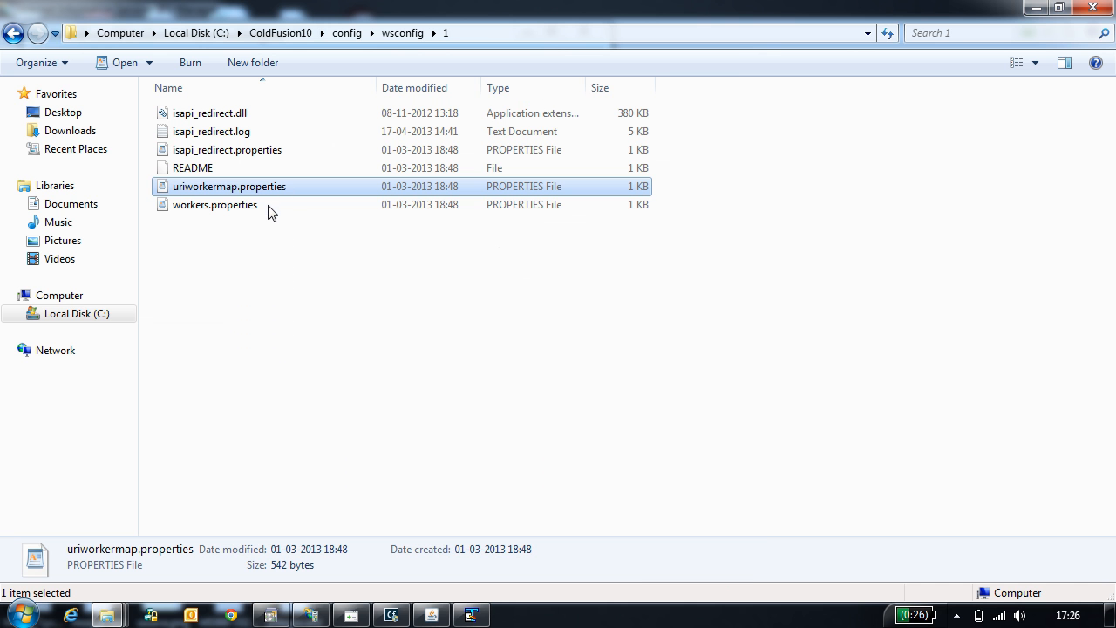
Open workers.properties in TextPad and highlight the worker name cfusion
{"action": "right_click", "coordinate": [215, 204]}
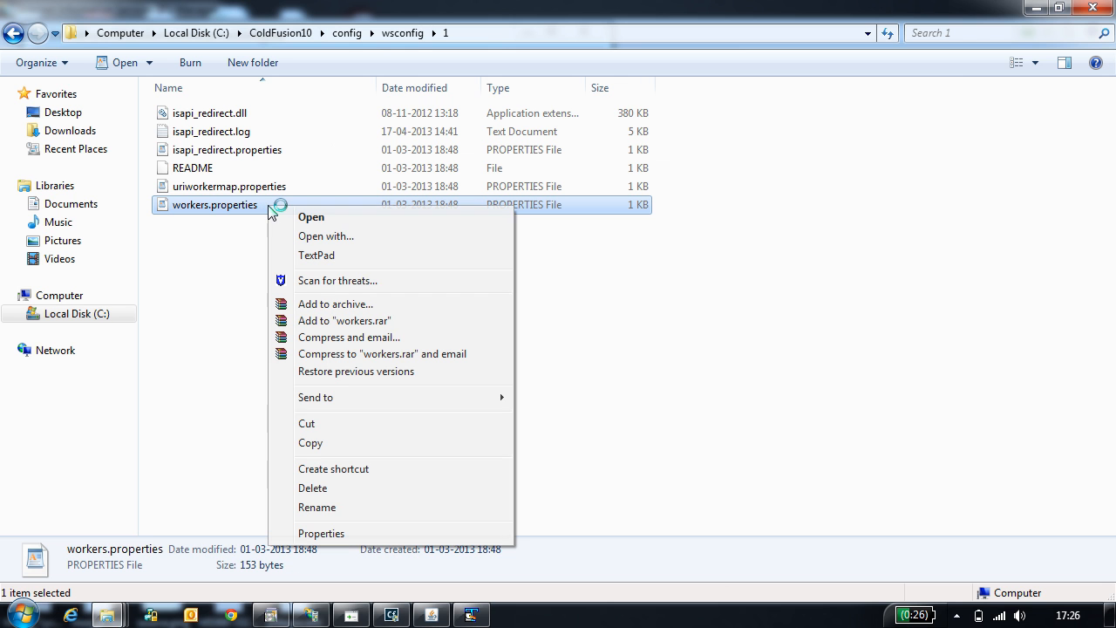
{"action": "left_click", "coordinate": [318, 254]}
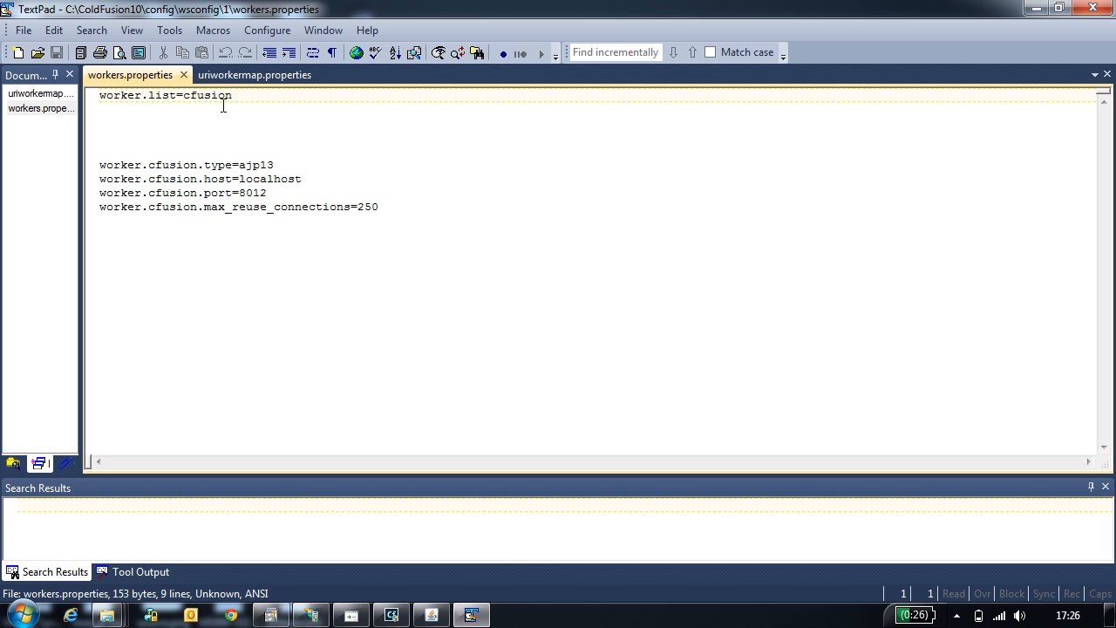
{"action": "double_click", "coordinate": [205, 94]}
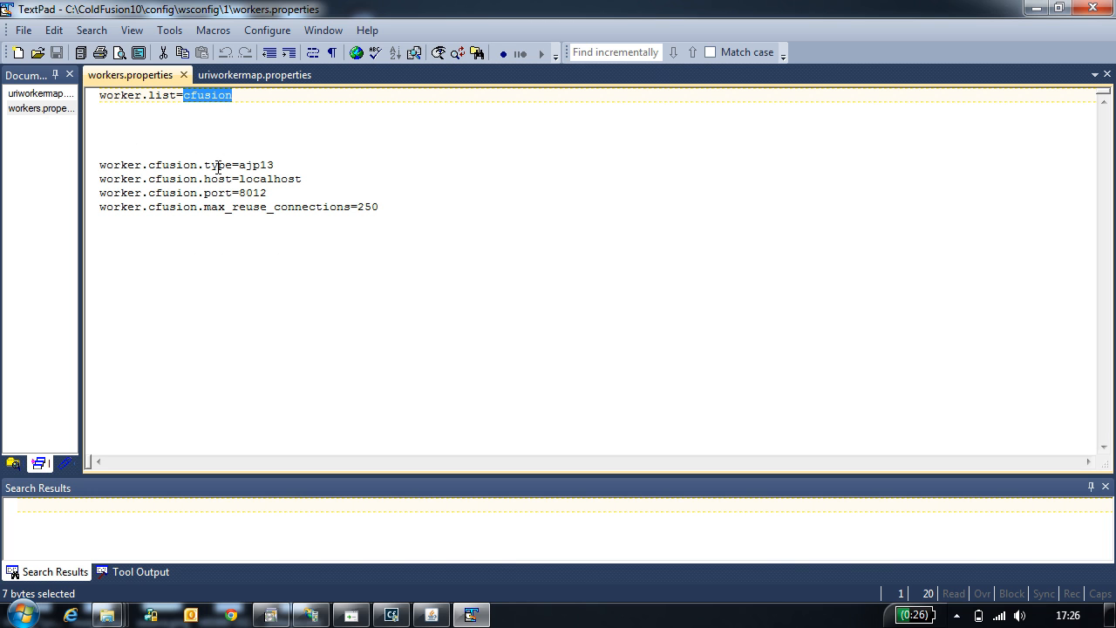
{"action": "mouse_move", "coordinate": [265, 178]}
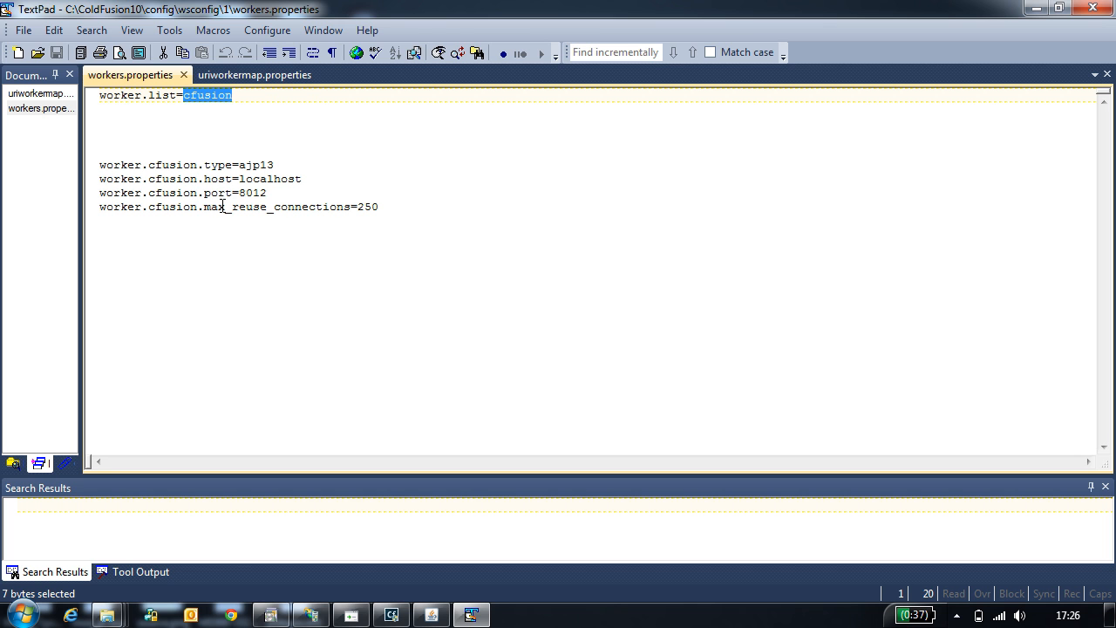
{"action": "mouse_move", "coordinate": [190, 117]}
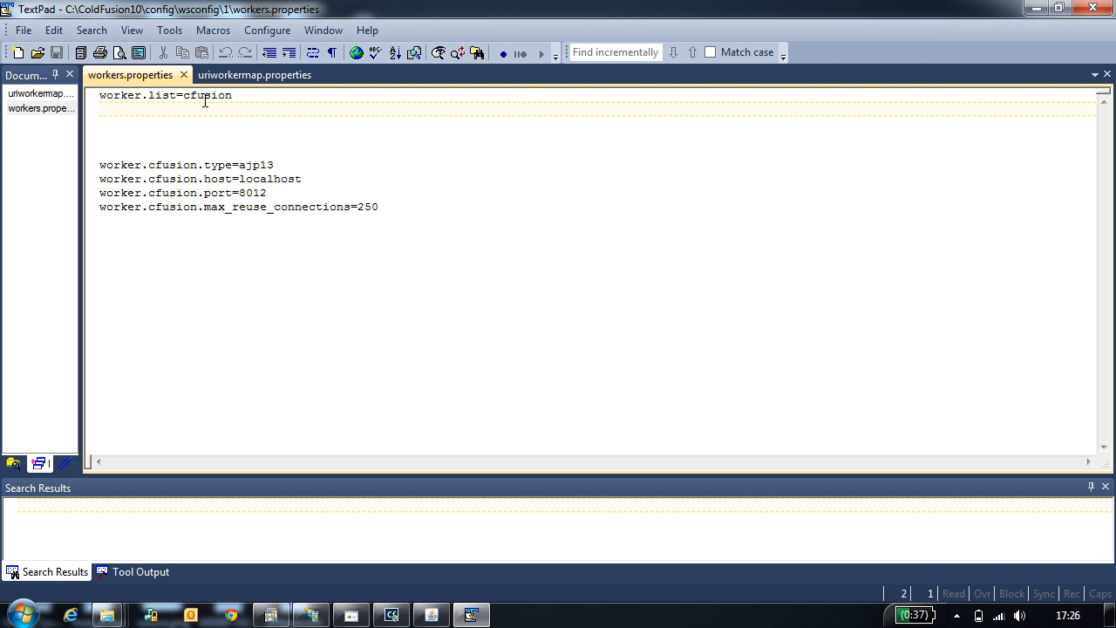
{"action": "double_click", "coordinate": [206, 94]}
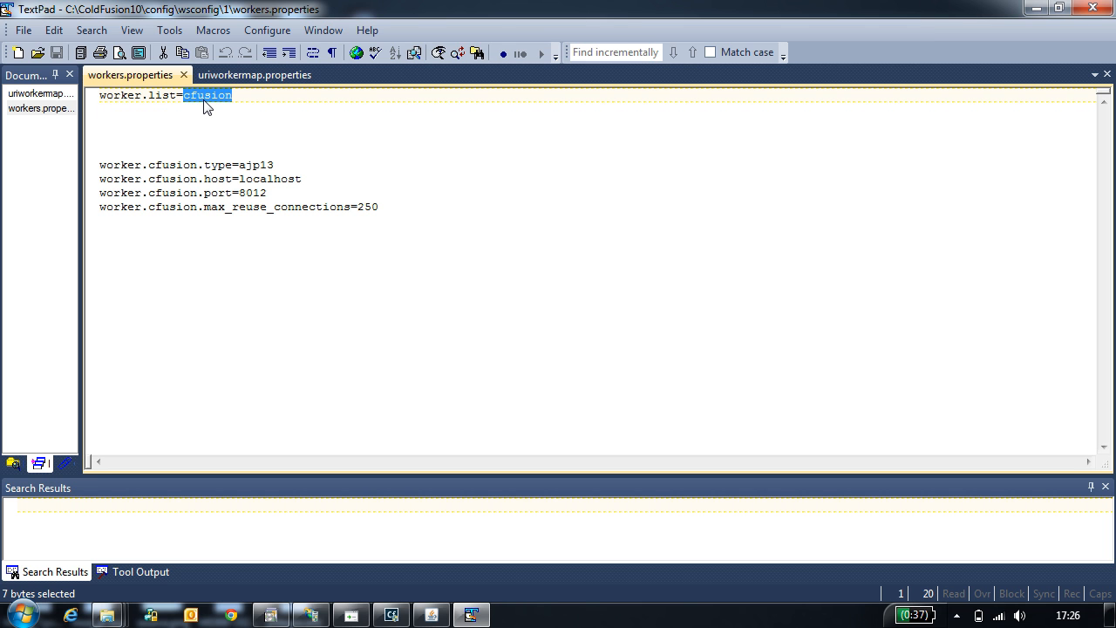
{"action": "mouse_move", "coordinate": [223, 104]}
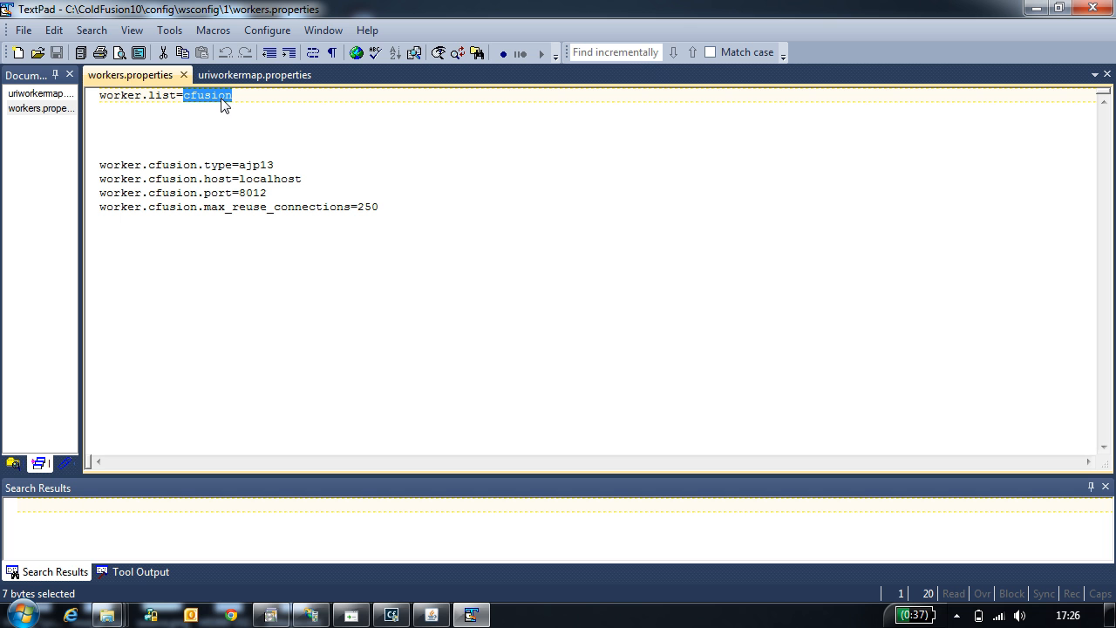
{"action": "mouse_move", "coordinate": [356, 415]}
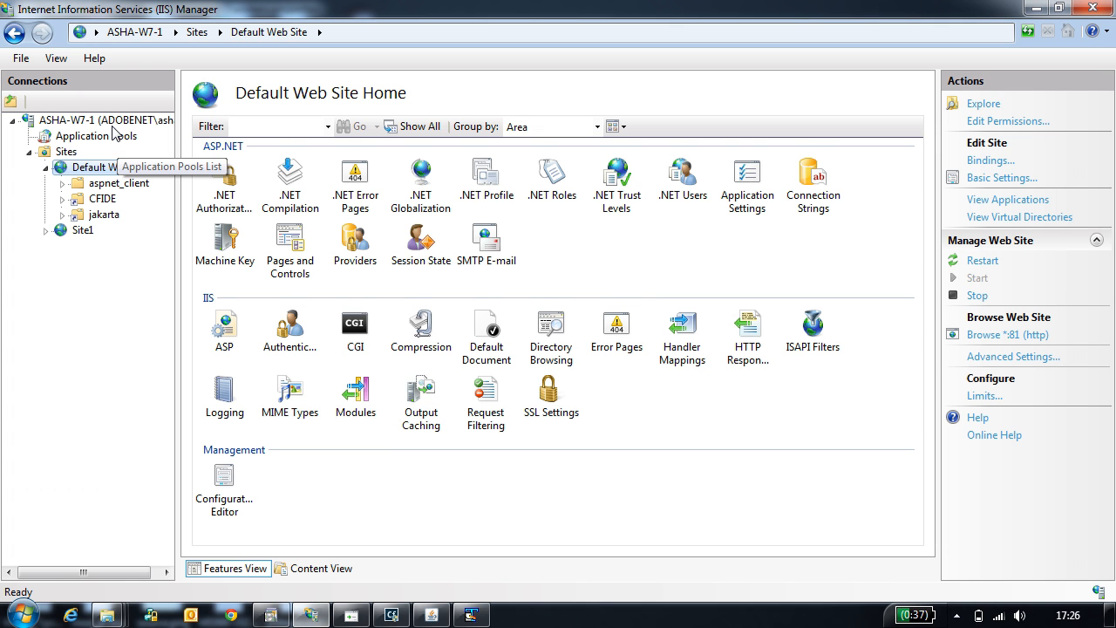
Show the server's ISAPI and CGI Restrictions and select the tomcat_All entry
{"action": "left_click", "coordinate": [105, 118]}
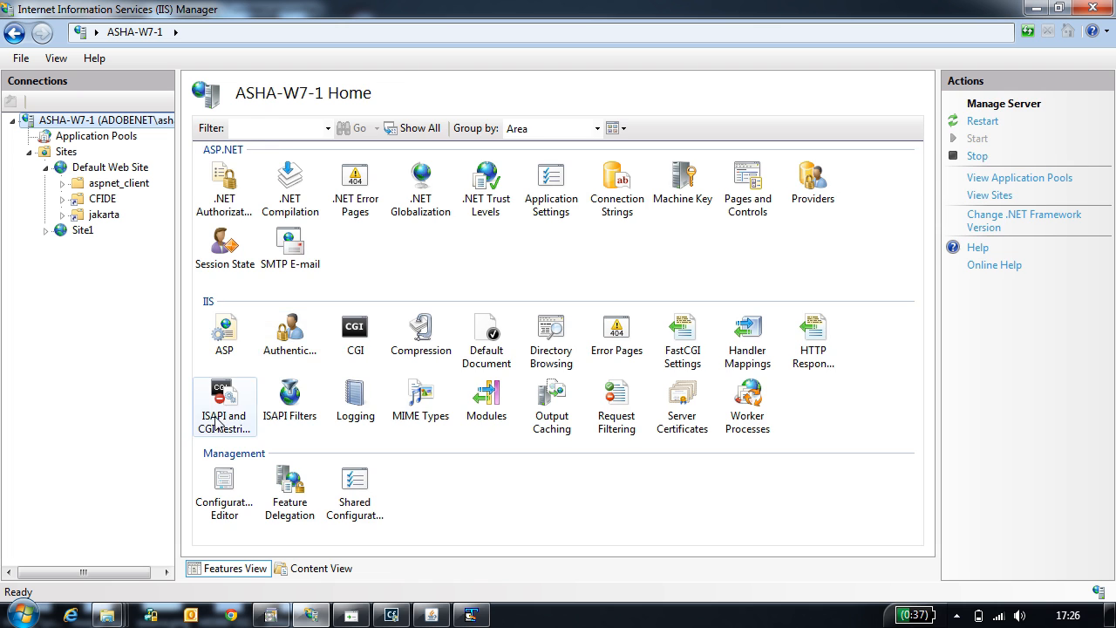
{"action": "double_click", "coordinate": [223, 401]}
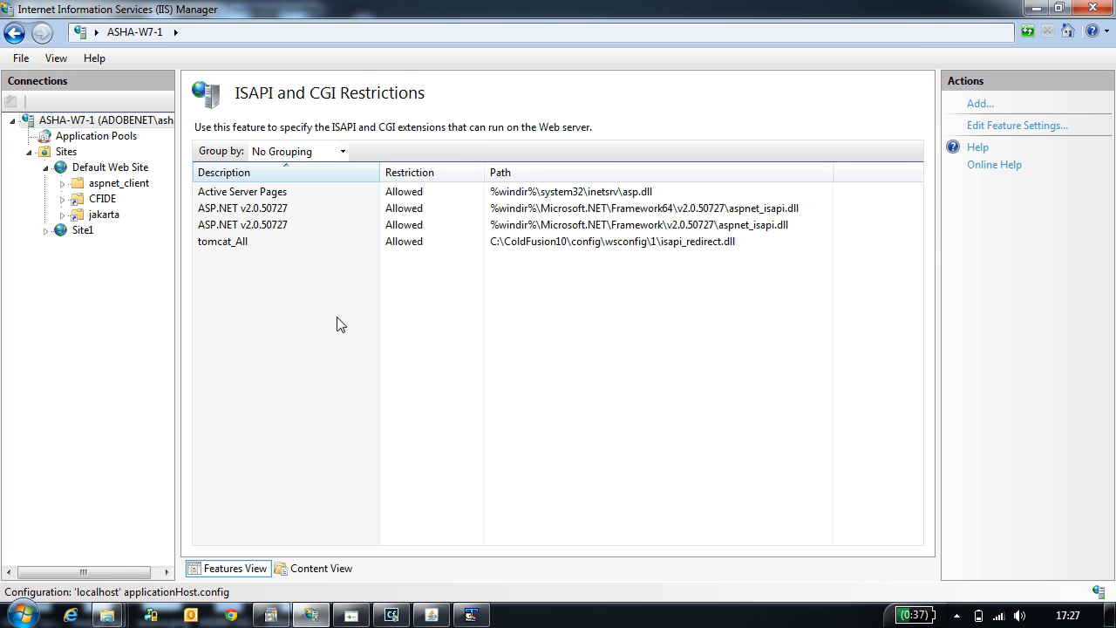
{"action": "left_click", "coordinate": [223, 241]}
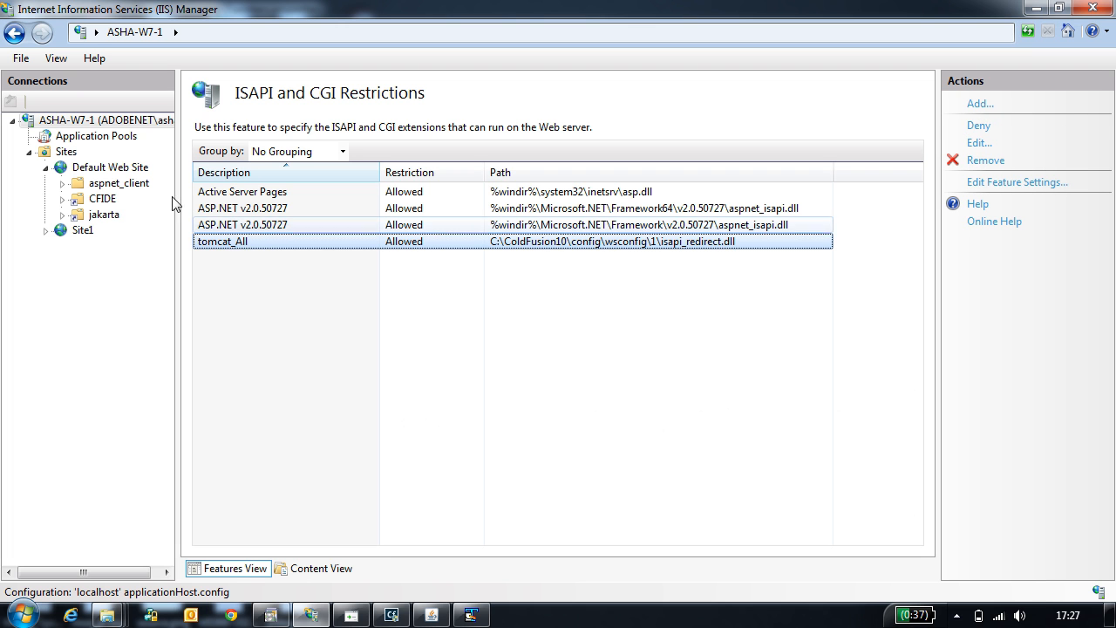
Show Default Web Site, expand Site1, and select the jakarta virtual directory
{"action": "left_click", "coordinate": [111, 167]}
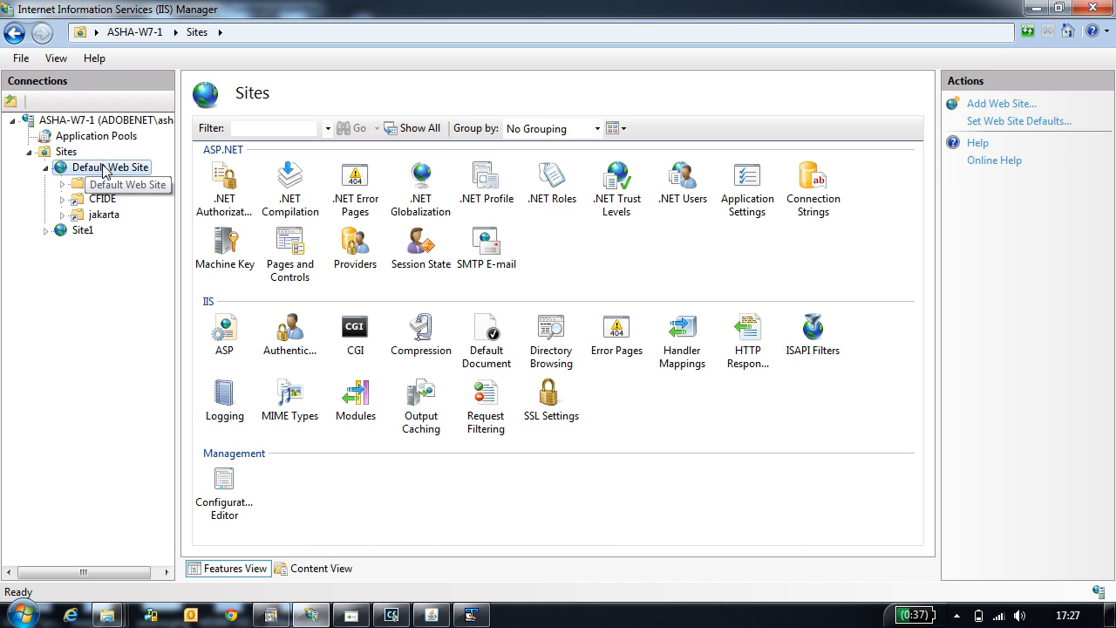
{"action": "left_click", "coordinate": [113, 167]}
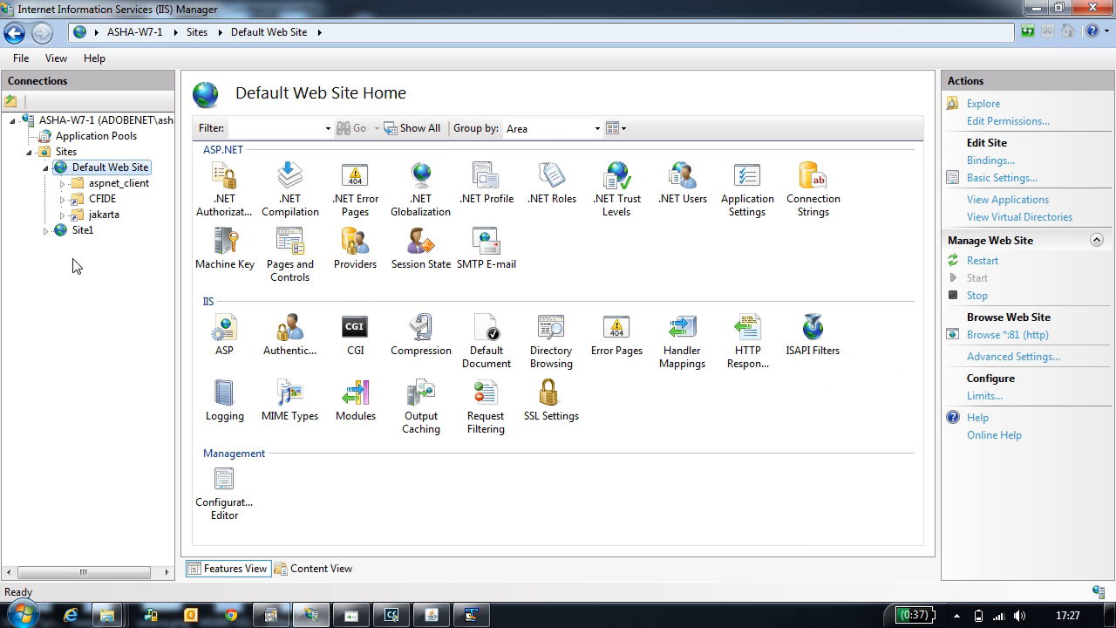
{"action": "left_click", "coordinate": [45, 230]}
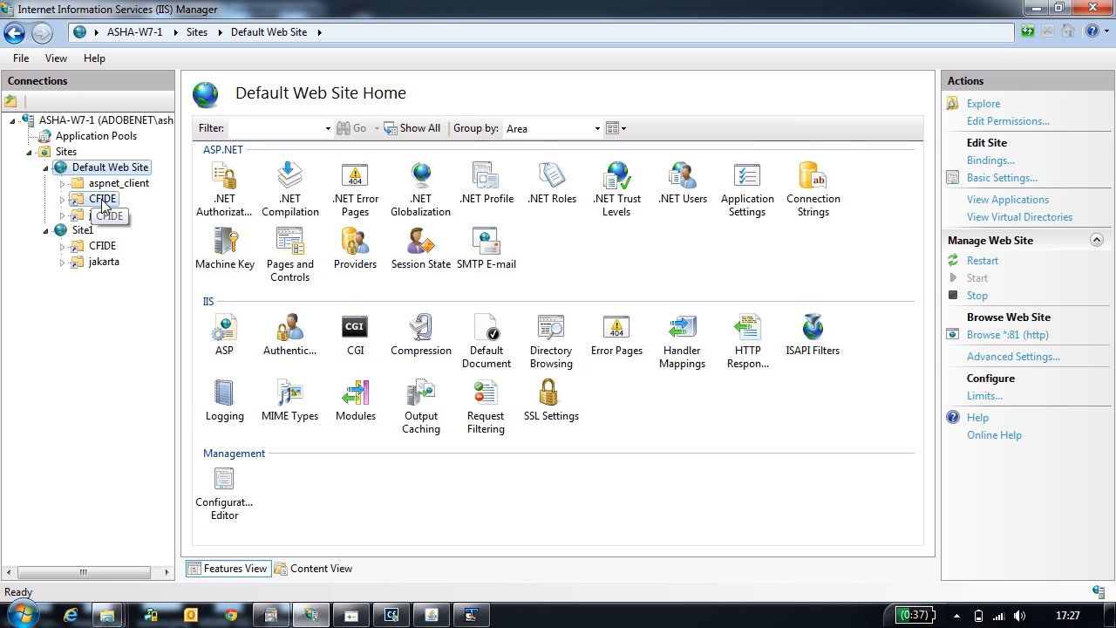
{"action": "left_click", "coordinate": [105, 214]}
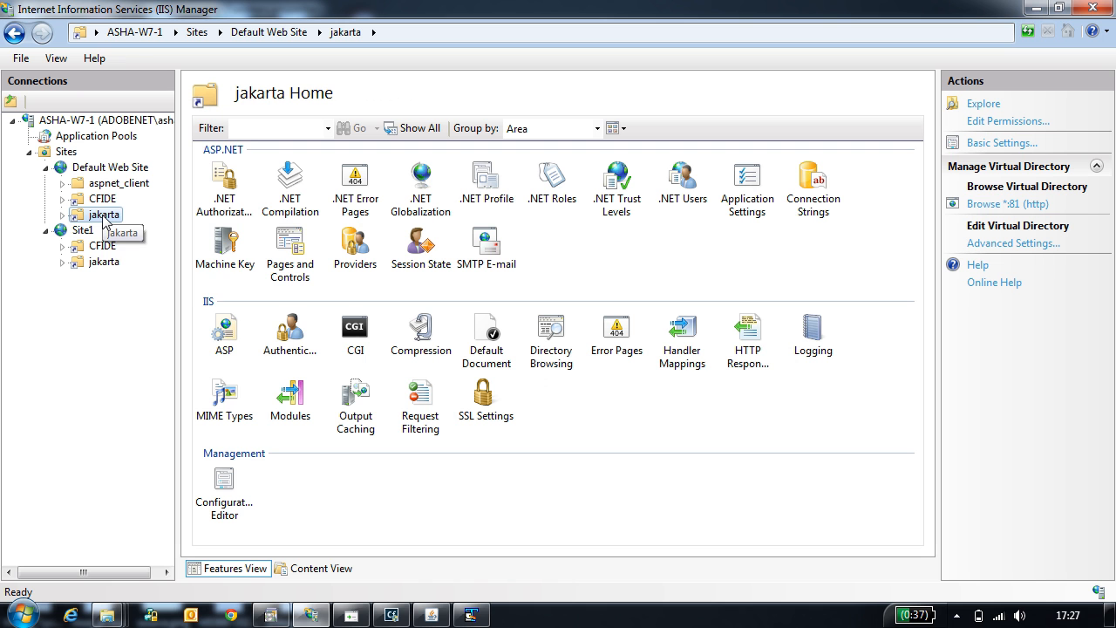
{"action": "right_click", "coordinate": [105, 214]}
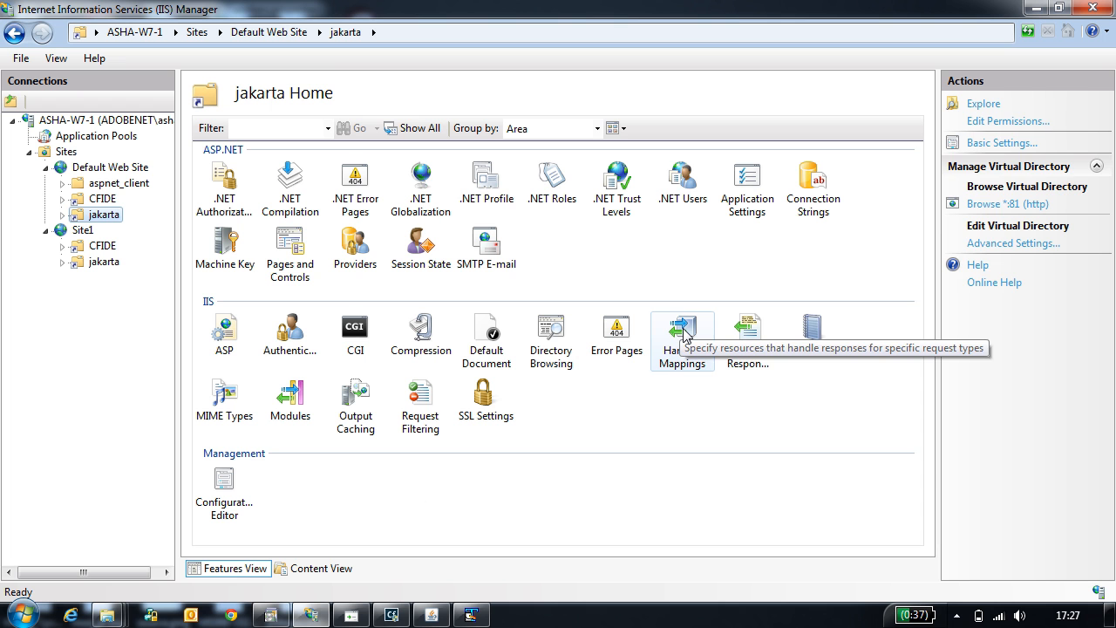
Review jakarta's cfmHandler script map to isapi_redirect.dll and cancel without changes
{"action": "double_click", "coordinate": [682, 328]}
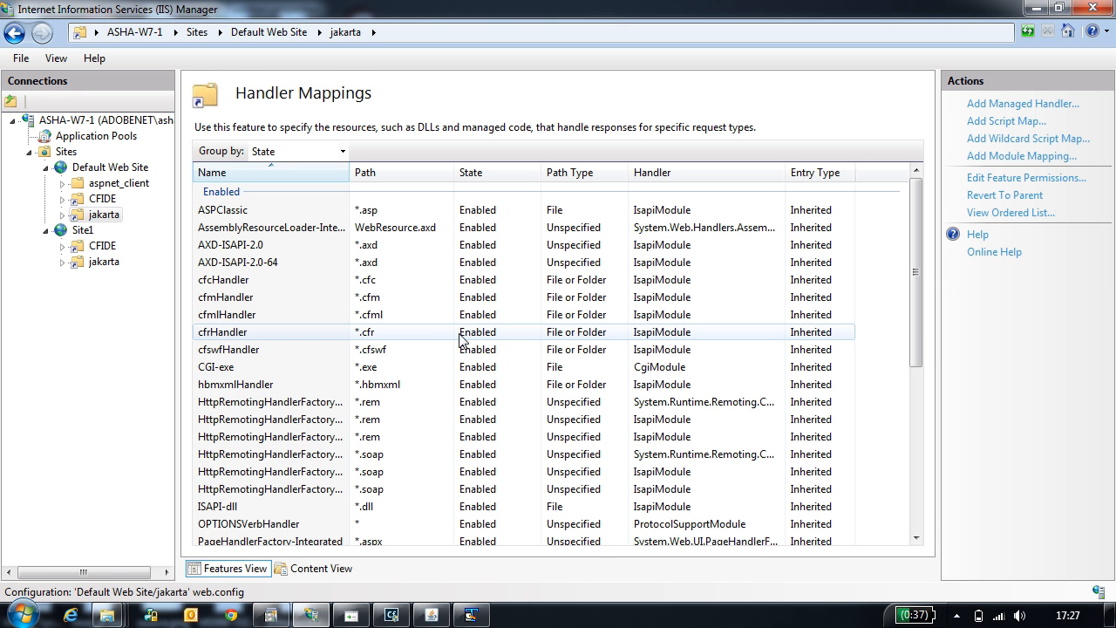
{"action": "left_click", "coordinate": [225, 296]}
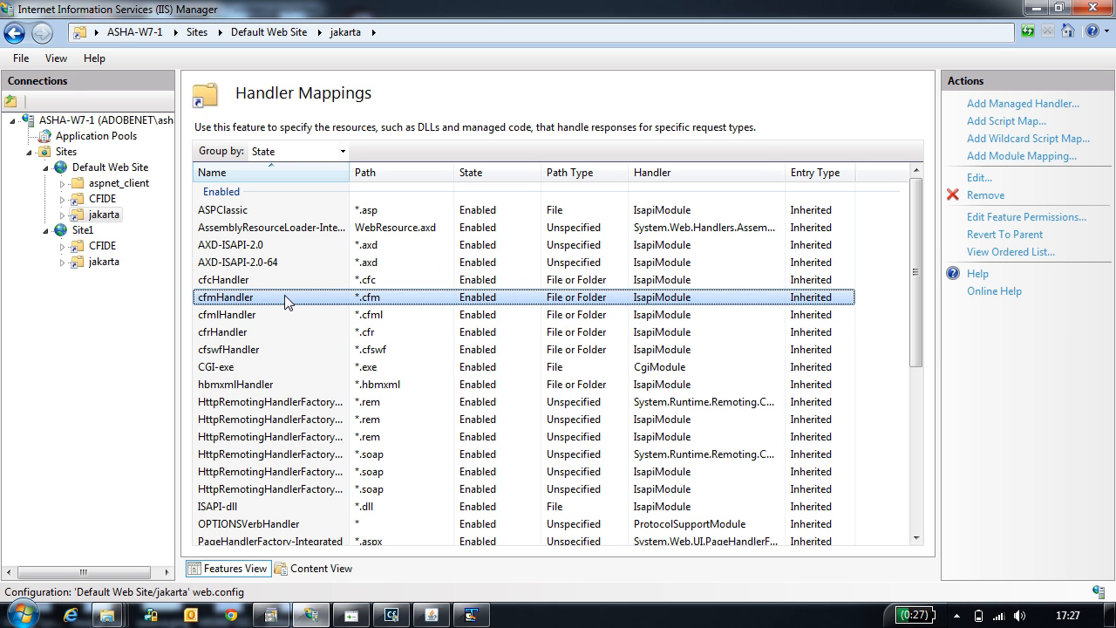
{"action": "double_click", "coordinate": [225, 297]}
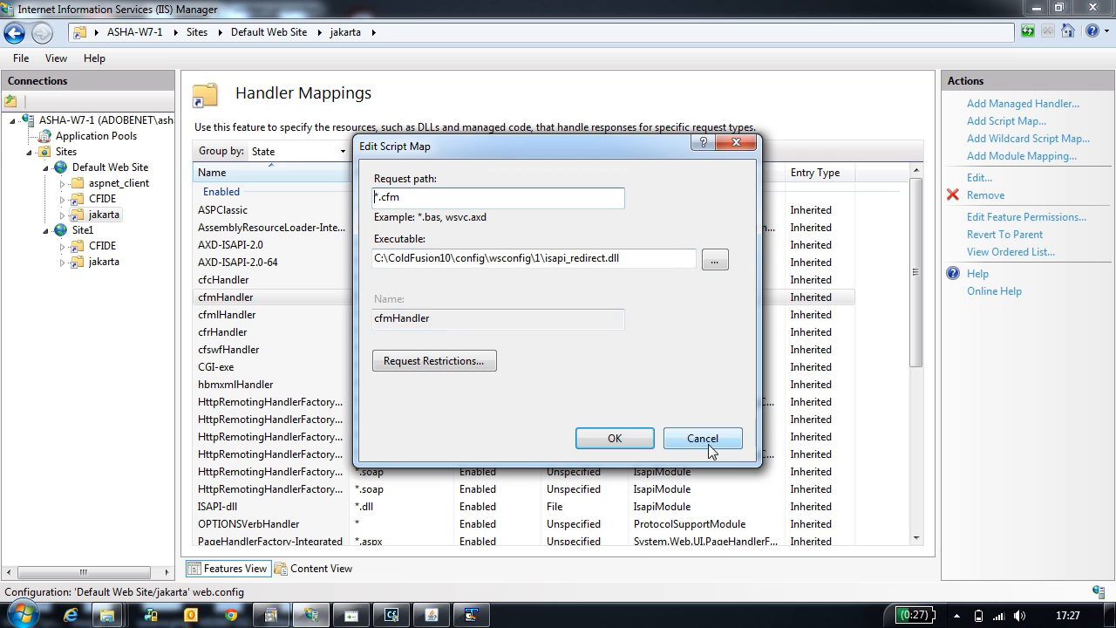
{"action": "left_click", "coordinate": [701, 438]}
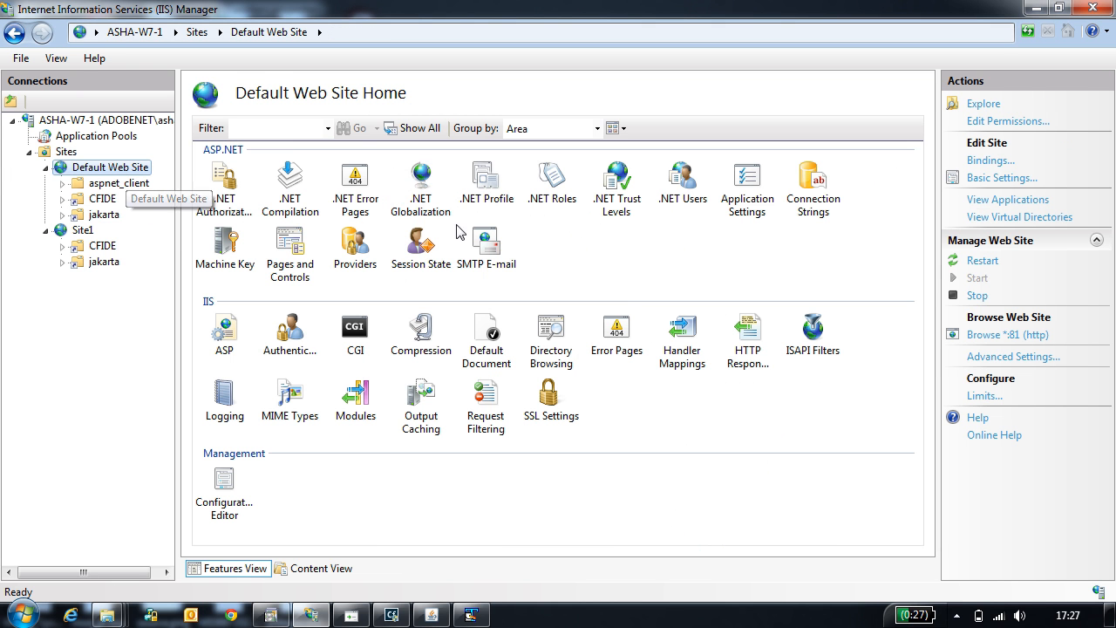
{"action": "double_click", "coordinate": [813, 328]}
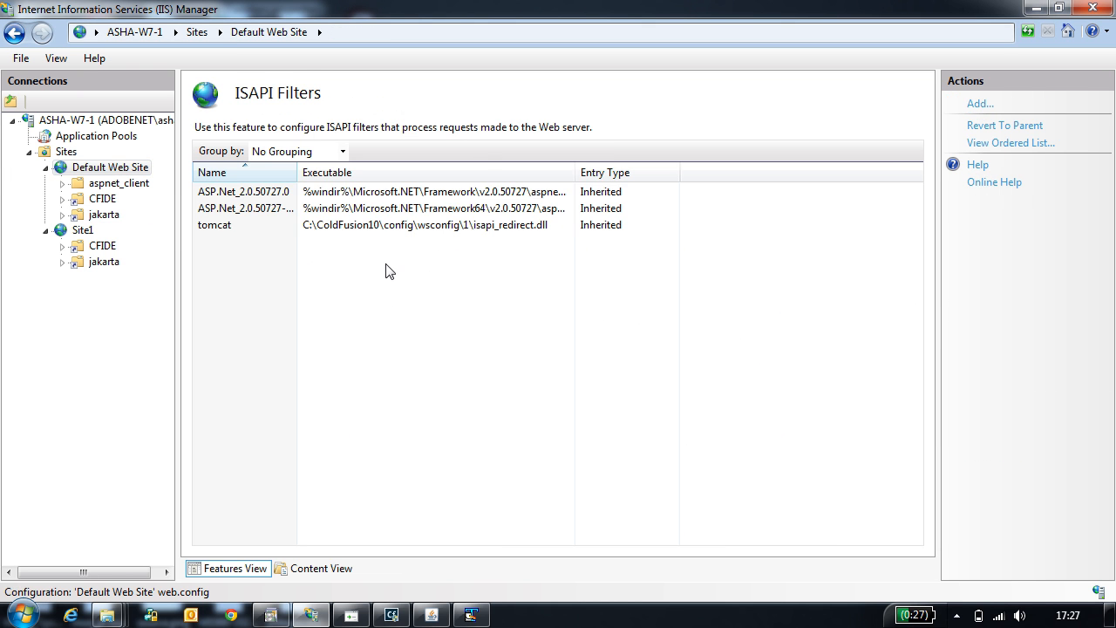
{"action": "left_click", "coordinate": [212, 223]}
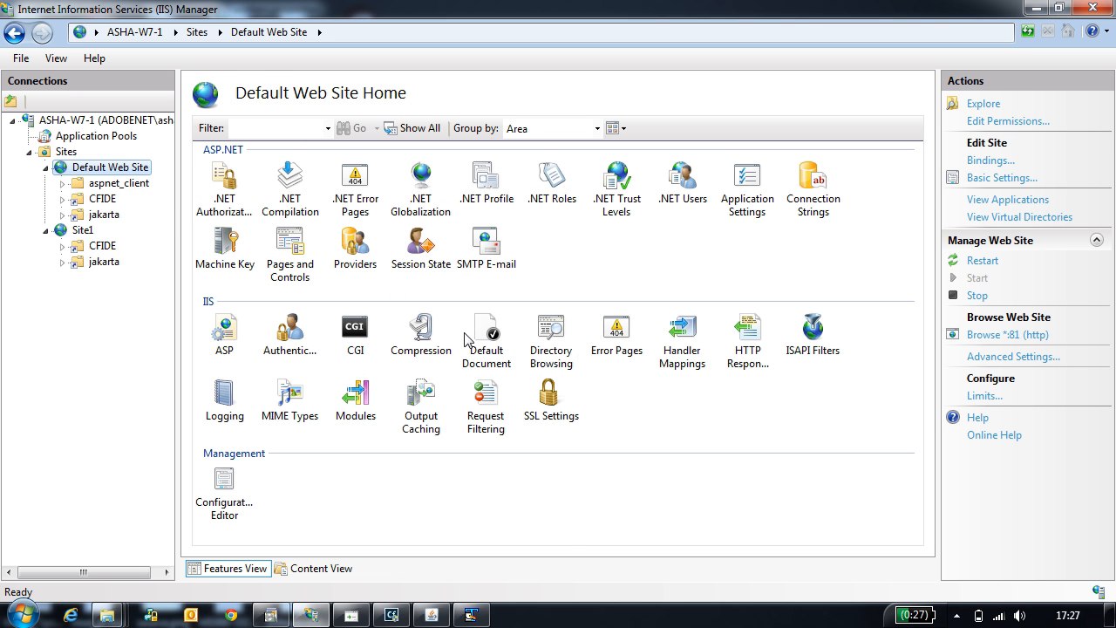
{"action": "mouse_move", "coordinate": [415, 523]}
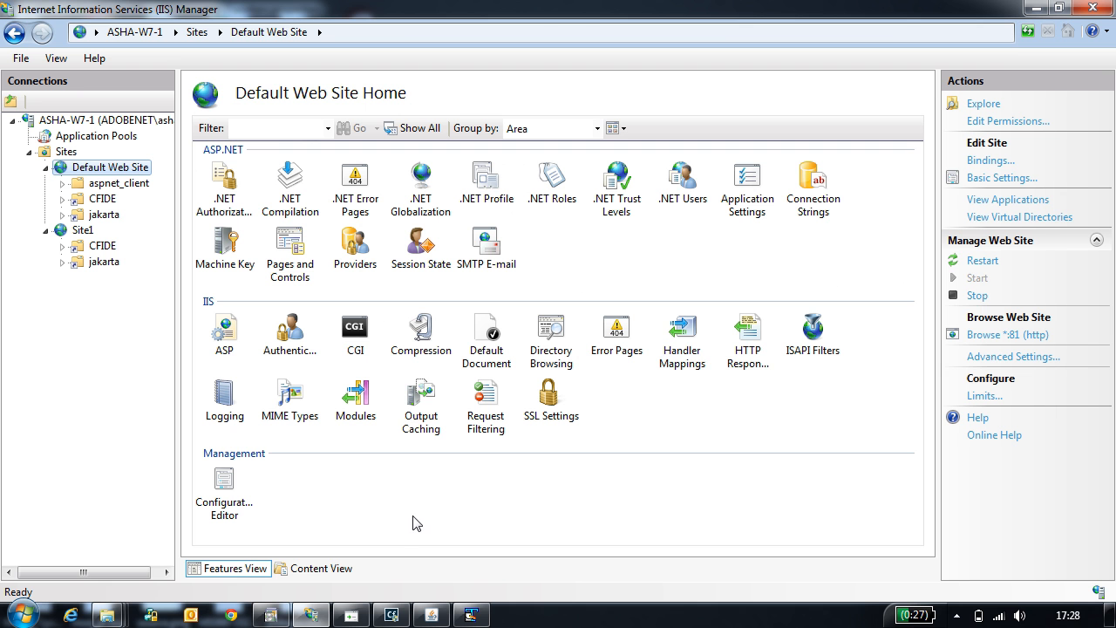